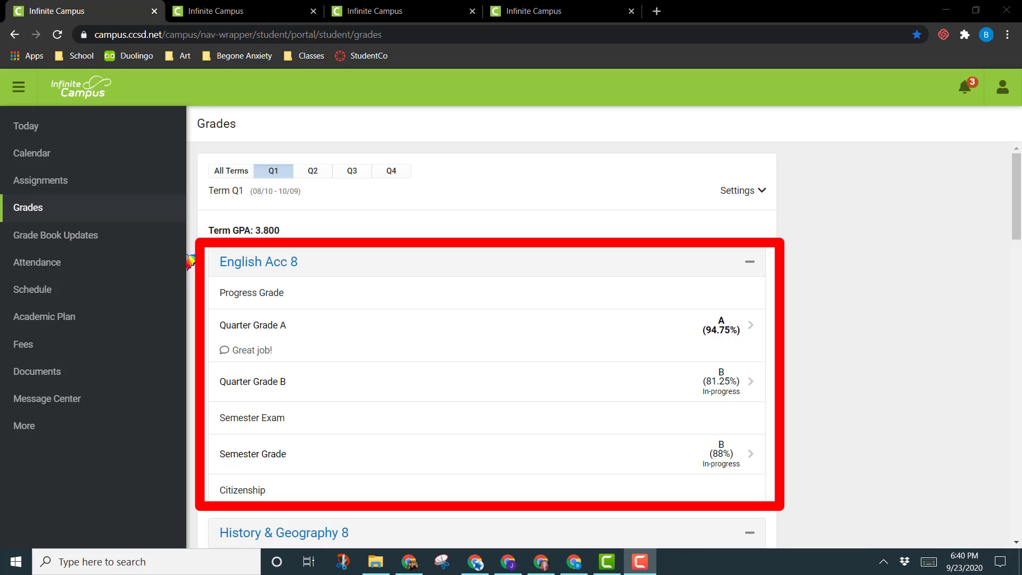
Step: Open the PE 8 Quarter Grade B detail page listing formative and summative category scores
{"action": "scroll", "scroll_direction": "down", "scroll_amount": 3}
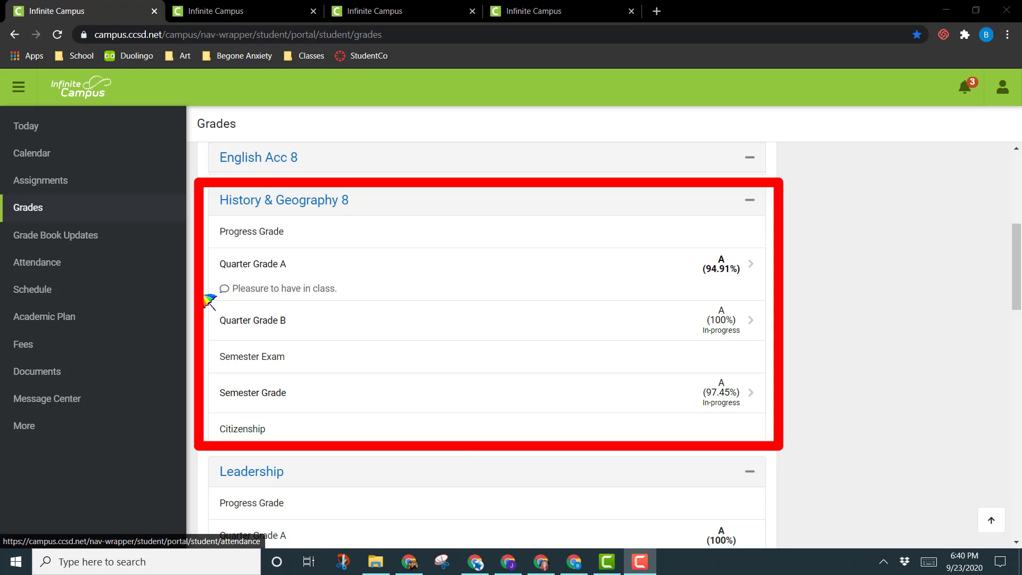
{"action": "scroll", "scroll_direction": "down", "scroll_amount": 3}
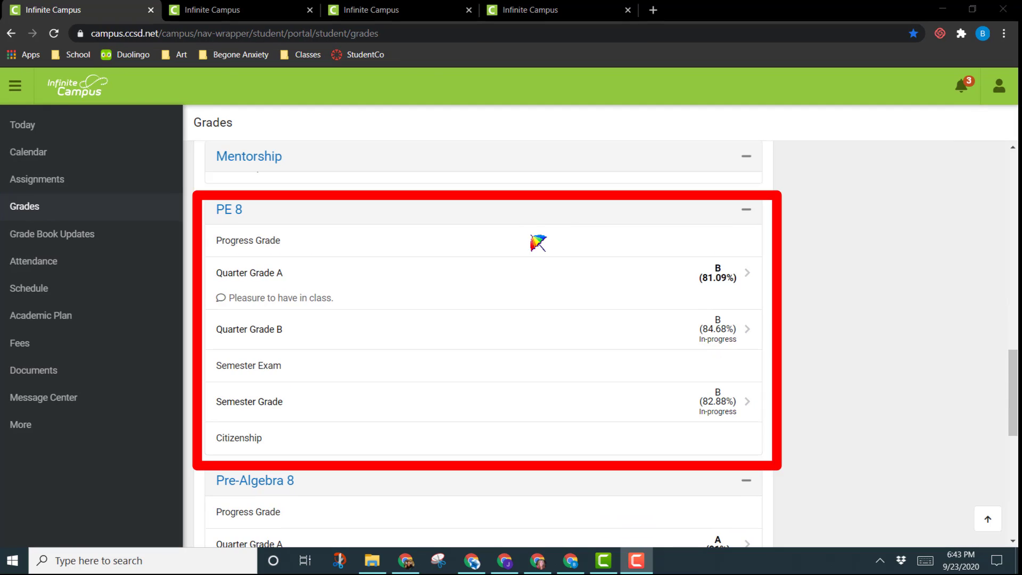
{"action": "left_click", "coordinate": [248, 239]}
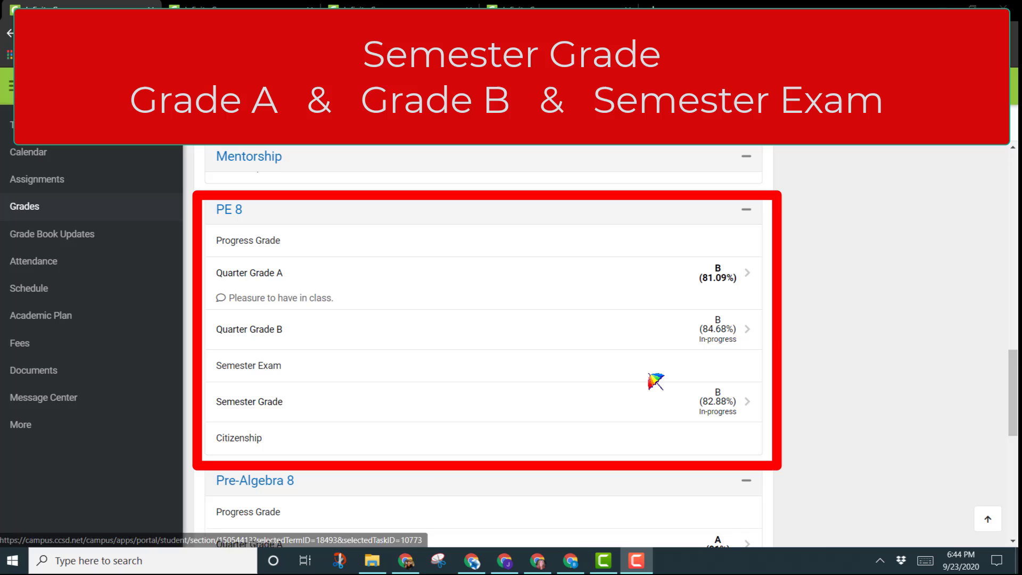
{"action": "mouse_move", "coordinate": [654, 413]}
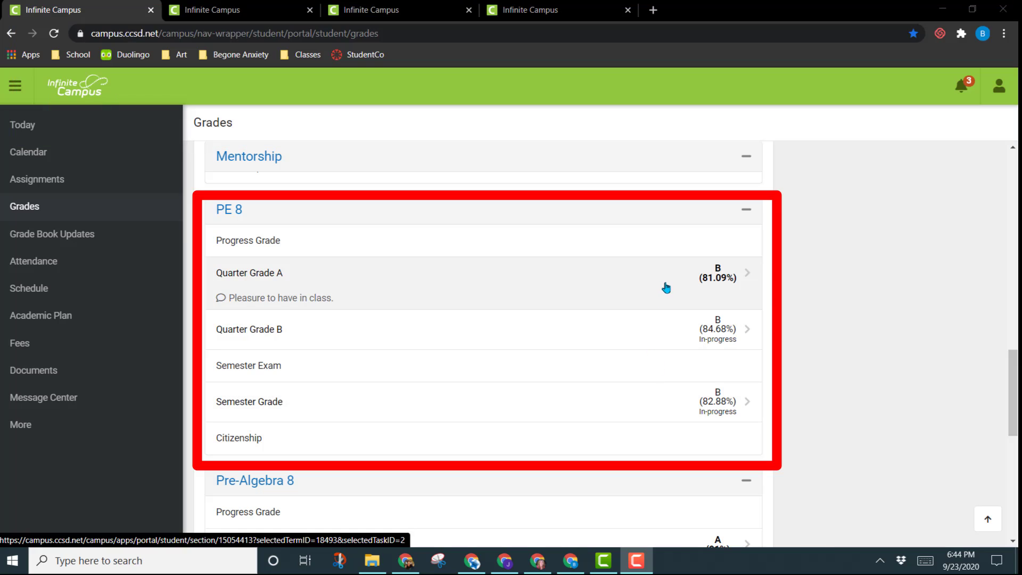
{"action": "mouse_move", "coordinate": [684, 285]}
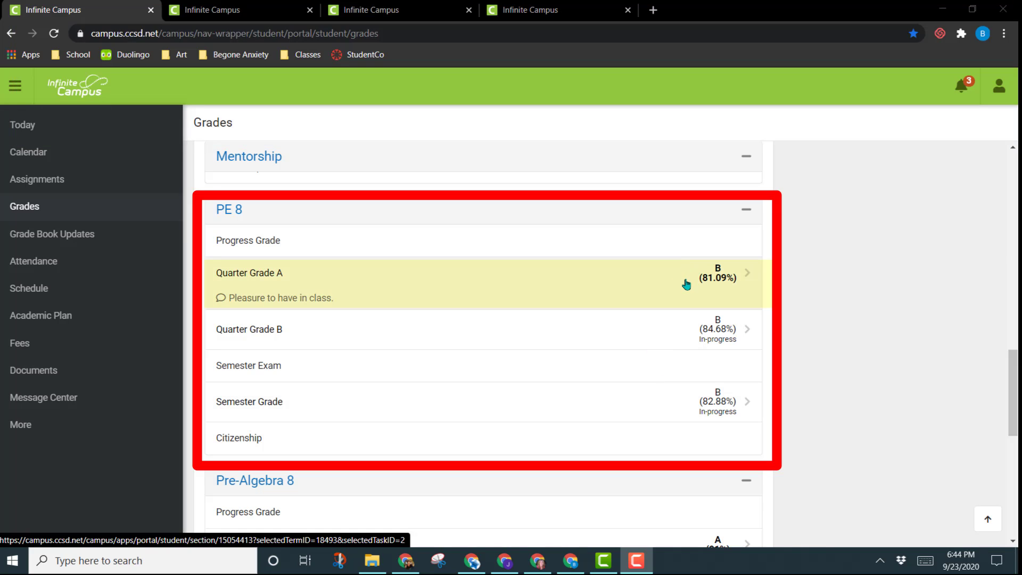
{"action": "mouse_move", "coordinate": [687, 276]}
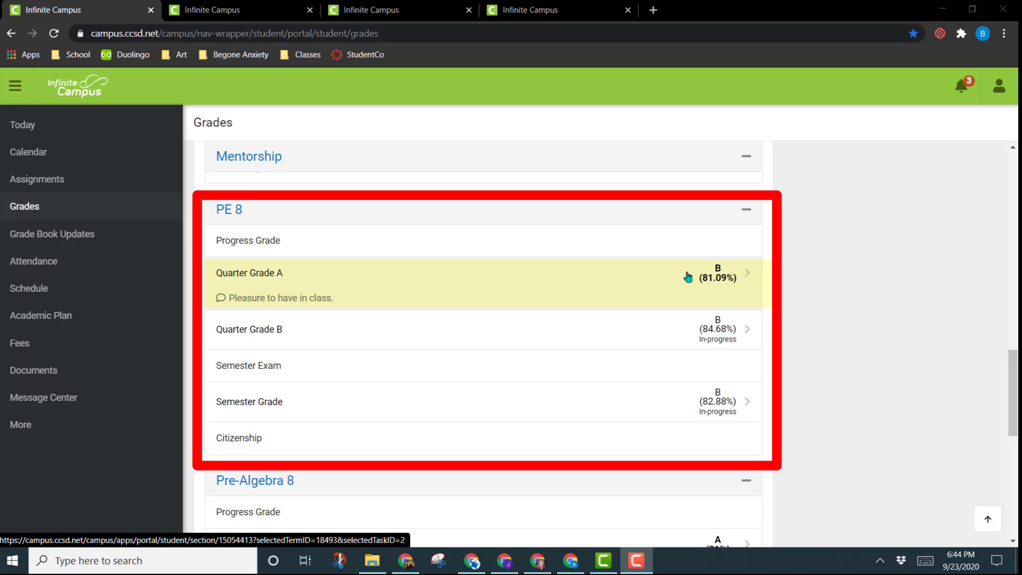
{"action": "mouse_move", "coordinate": [683, 286]}
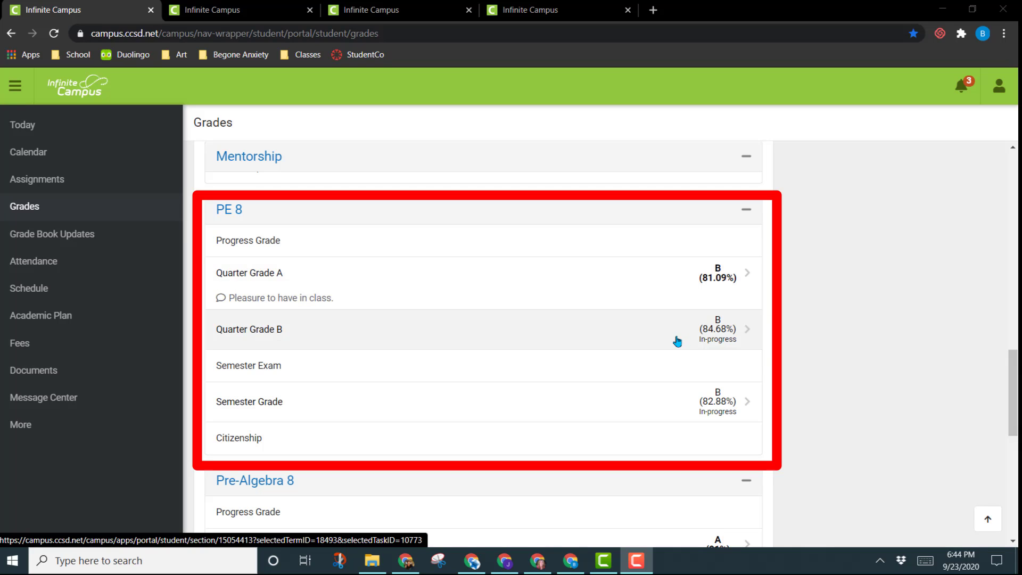
{"action": "mouse_move", "coordinate": [720, 350]}
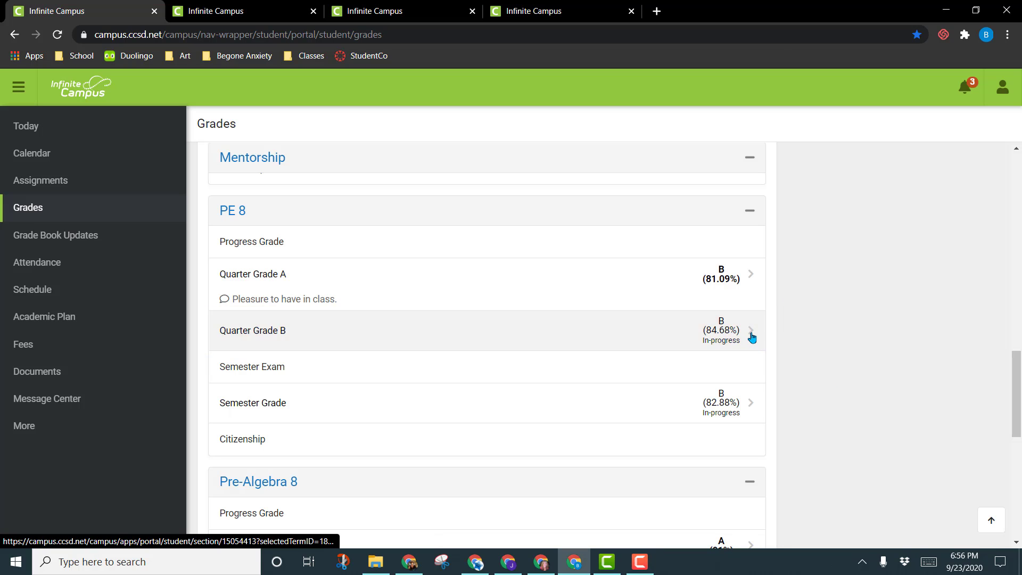
{"action": "left_click", "coordinate": [751, 332]}
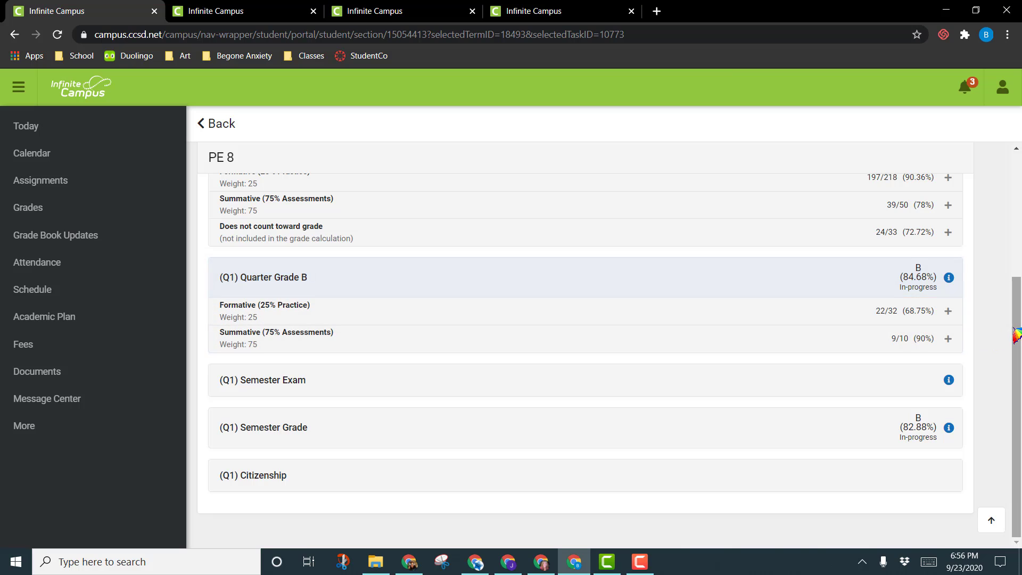
{"action": "scroll", "scroll_direction": "up", "scroll_amount": 3}
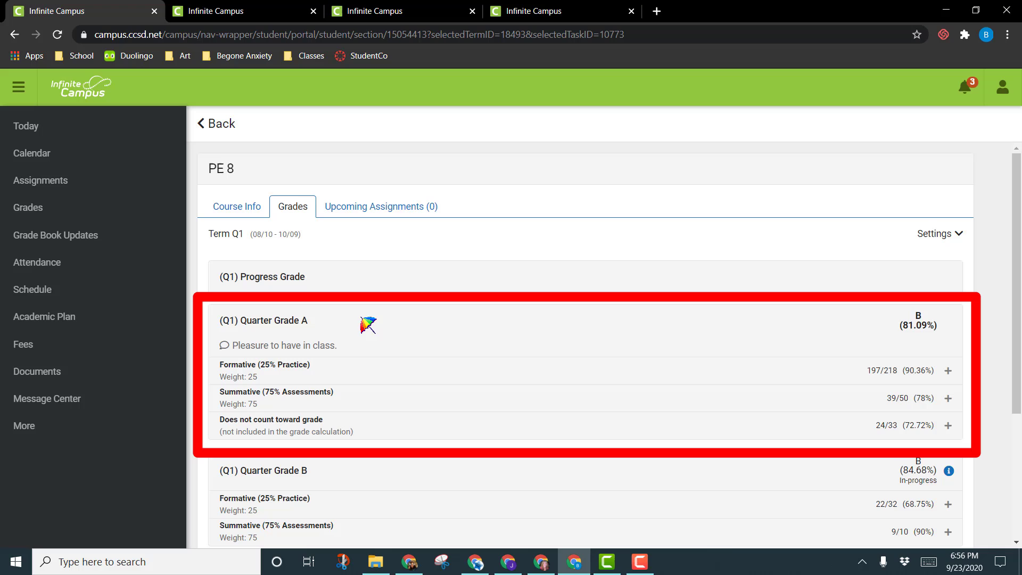
{"action": "mouse_move", "coordinate": [371, 425]}
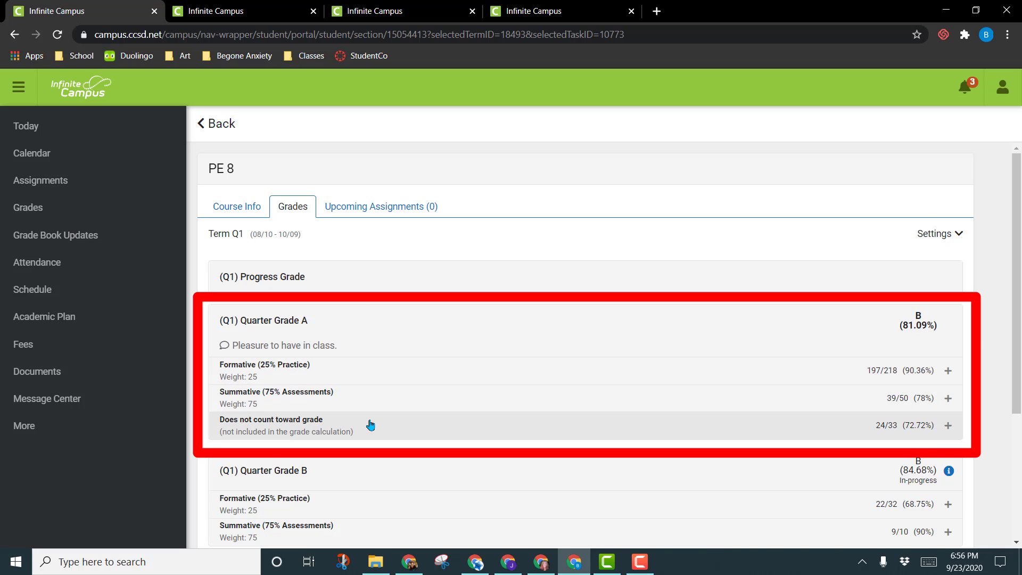
{"action": "scroll", "scroll_direction": "down", "scroll_amount": 3}
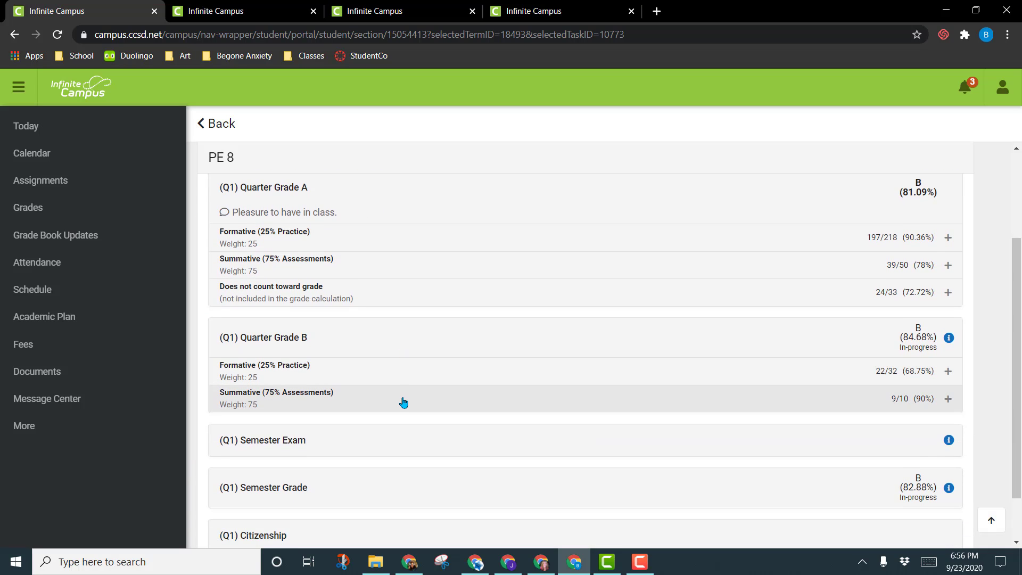
{"action": "mouse_move", "coordinate": [417, 492]}
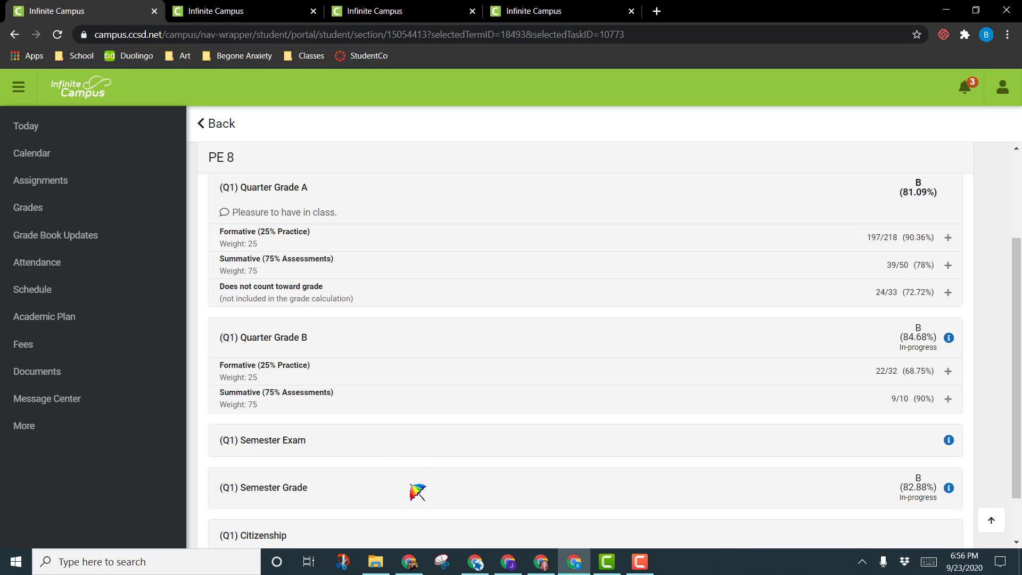
{"action": "mouse_move", "coordinate": [448, 457]}
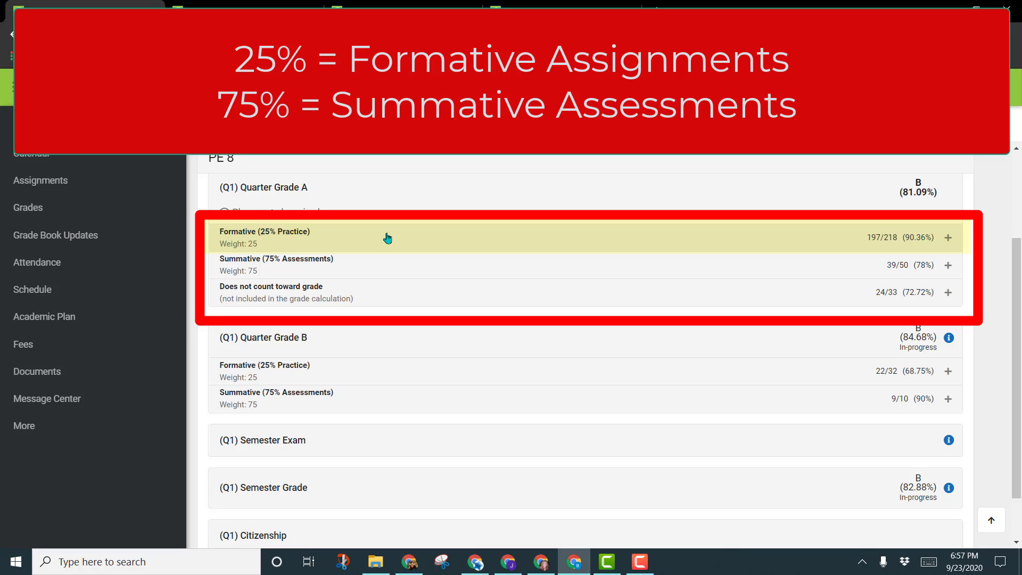
{"action": "mouse_move", "coordinate": [381, 241]}
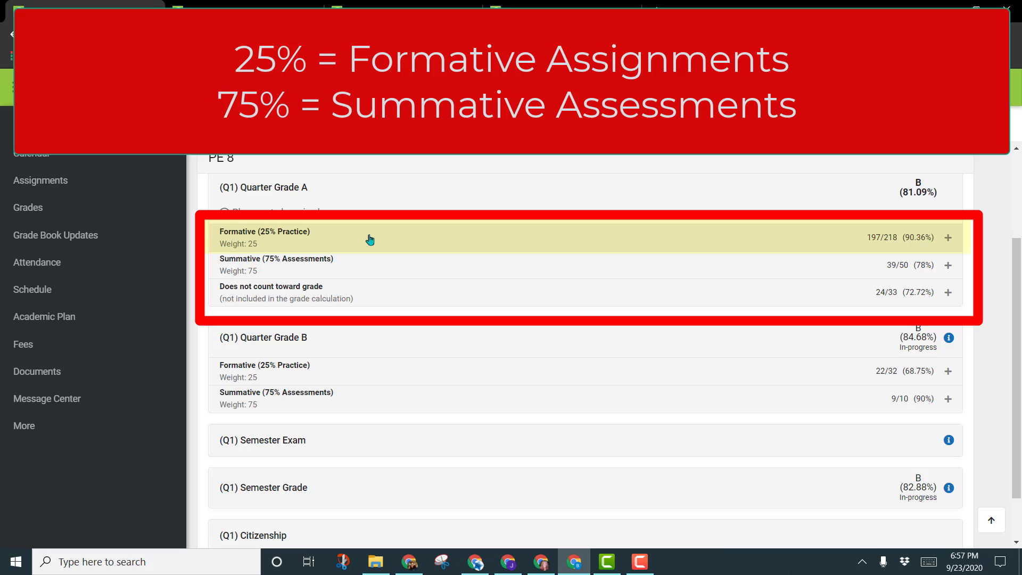
{"action": "mouse_move", "coordinate": [367, 271]}
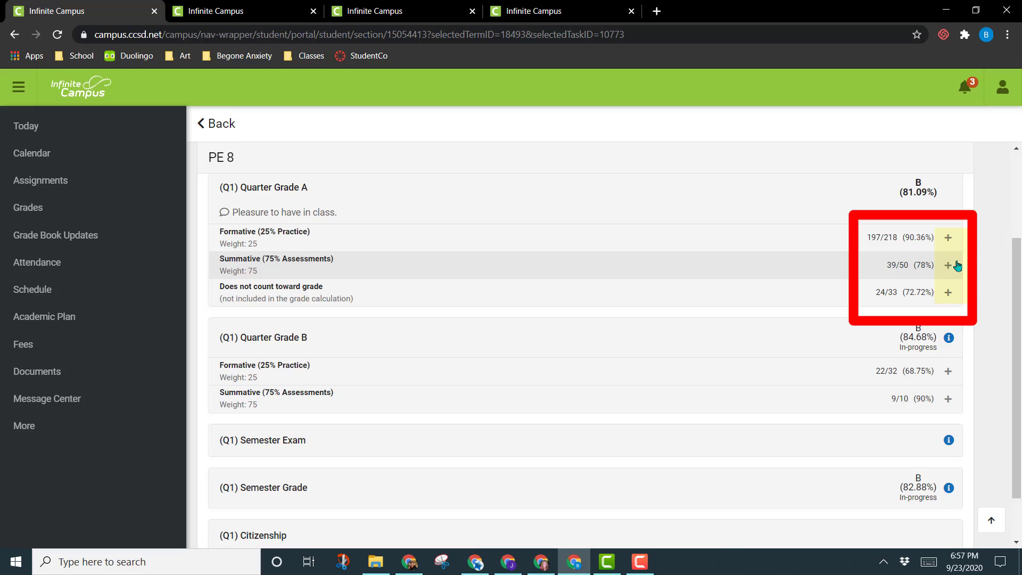
{"action": "mouse_move", "coordinate": [950, 248]}
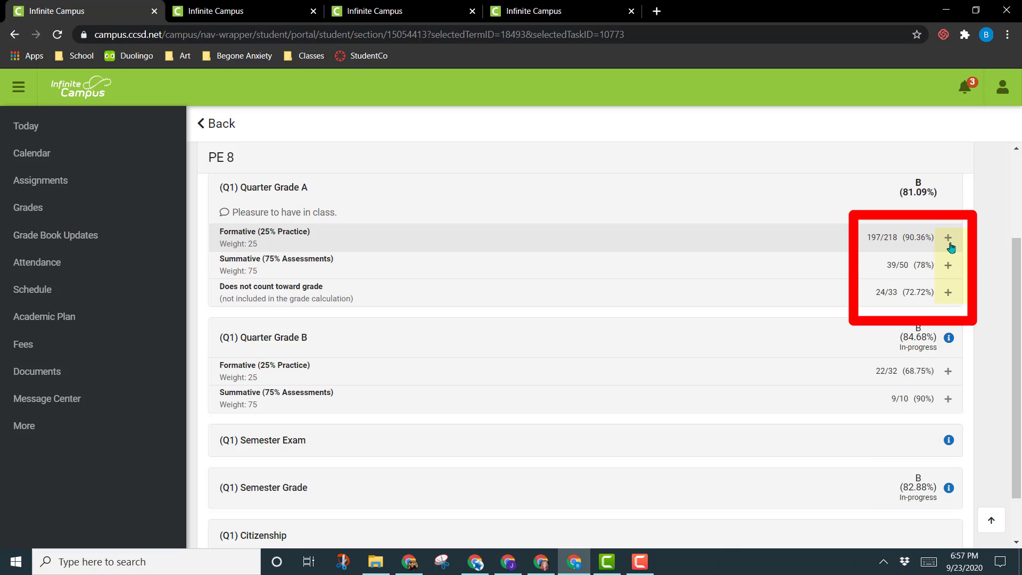
{"action": "mouse_move", "coordinate": [950, 271]}
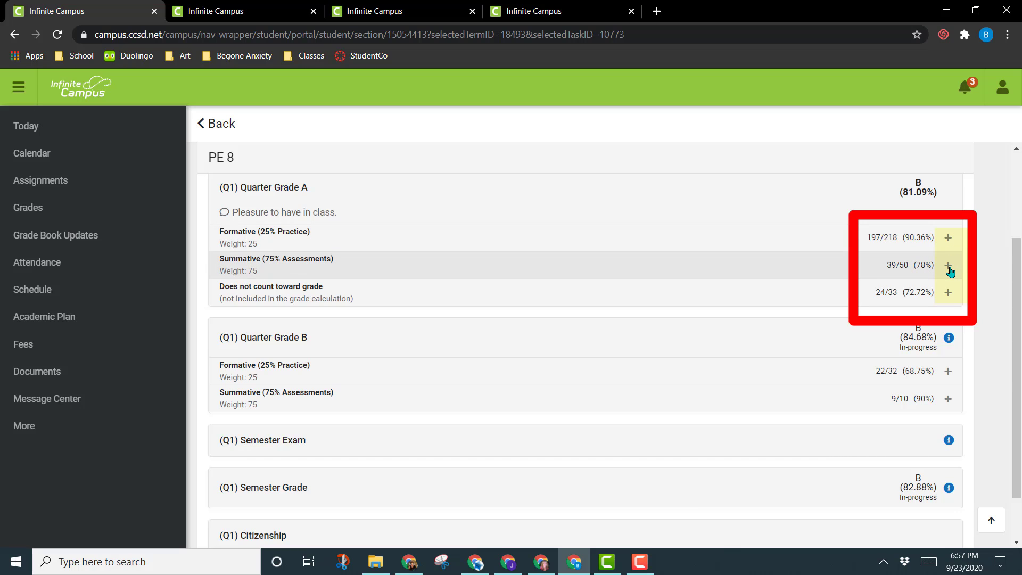
{"action": "mouse_move", "coordinate": [878, 250]}
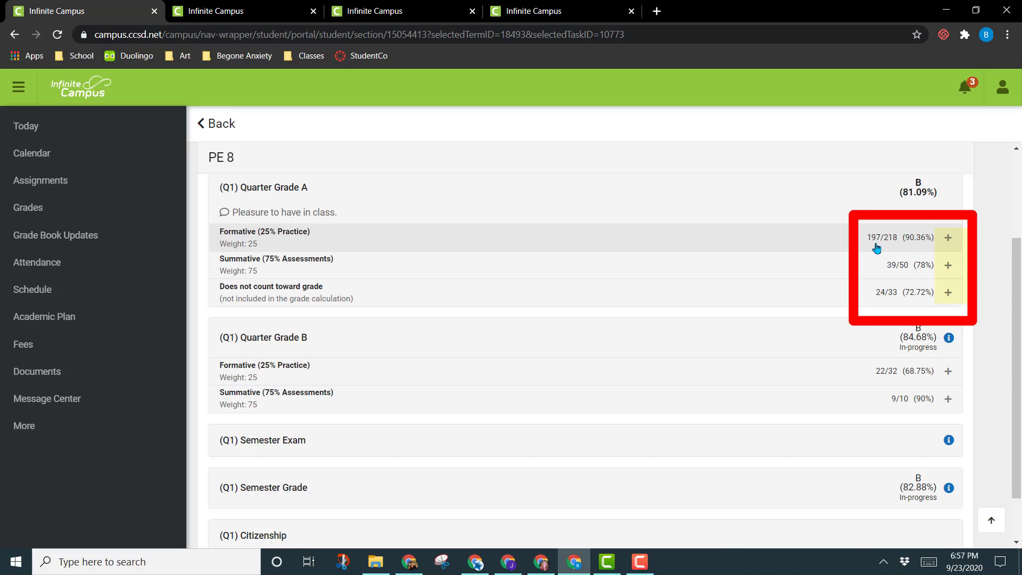
{"action": "mouse_move", "coordinate": [889, 250]}
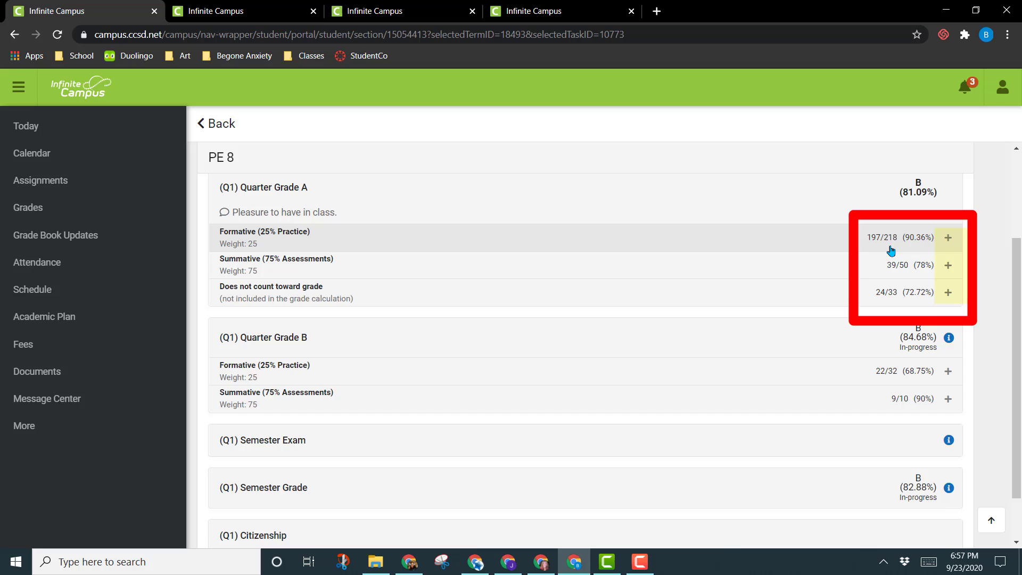
{"action": "mouse_move", "coordinate": [917, 251]}
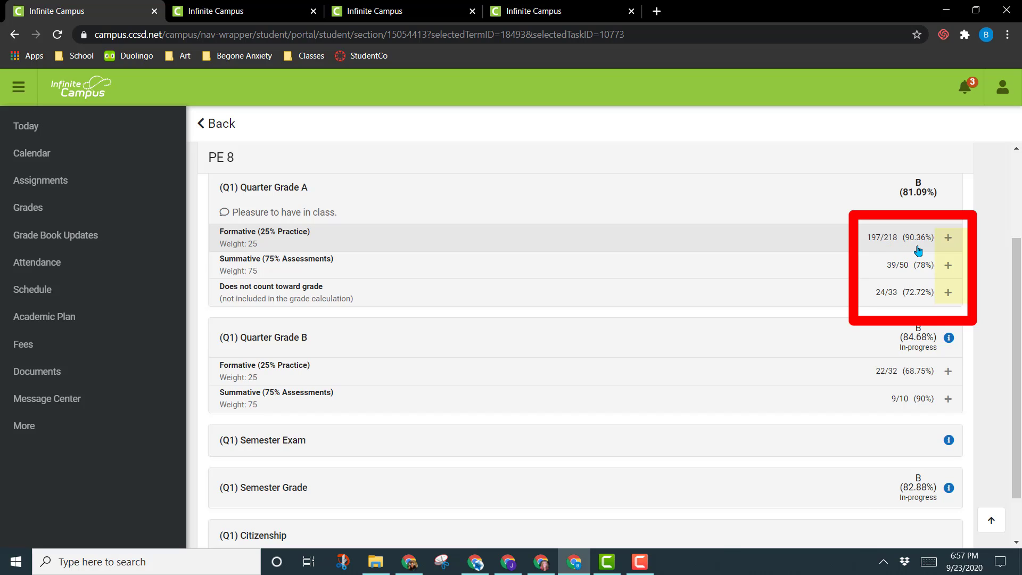
{"action": "mouse_move", "coordinate": [951, 244]}
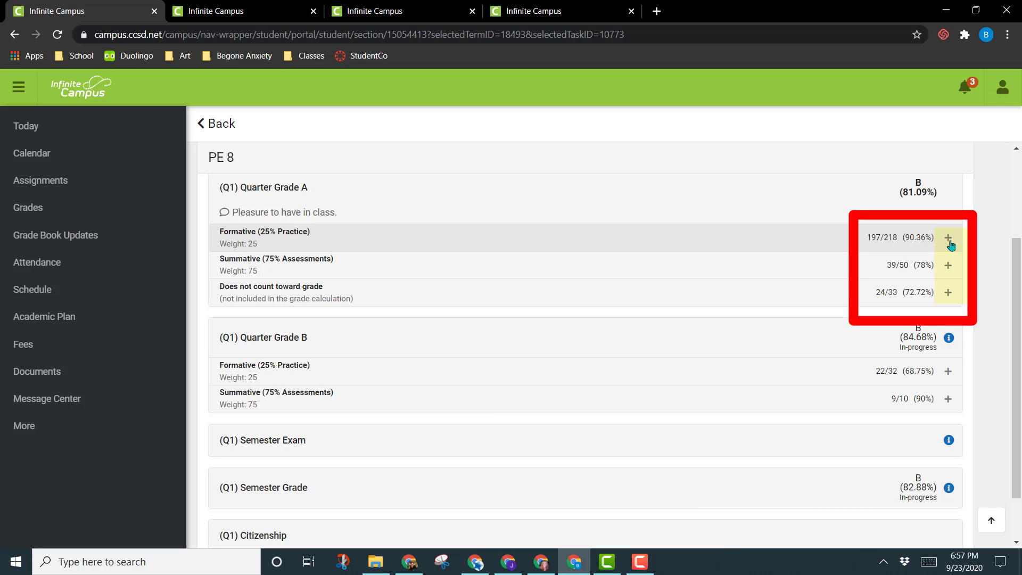
Step: Expand the Formative category to review PE 8 assignments with due dates and scores
{"action": "left_click", "coordinate": [948, 239]}
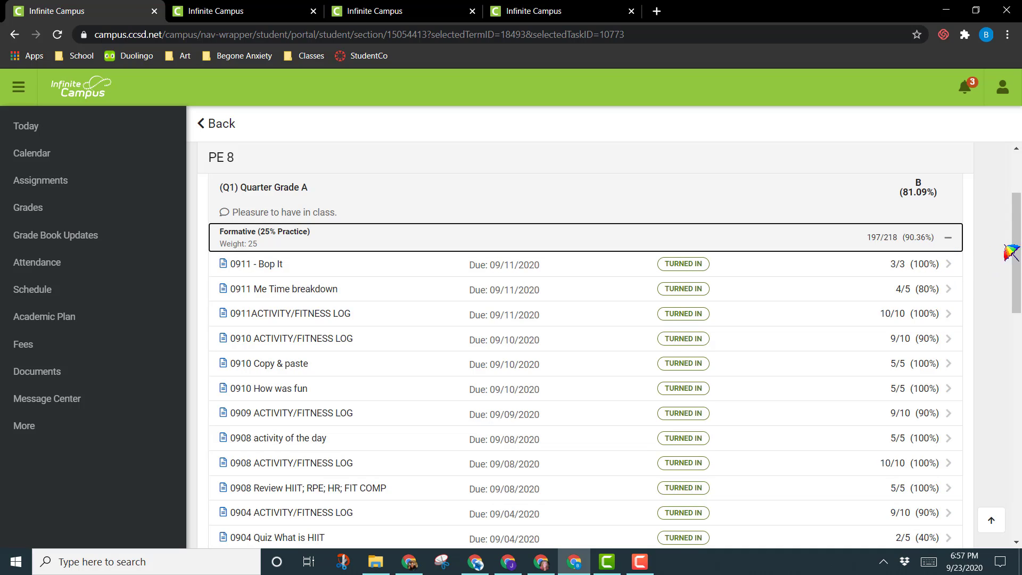
{"action": "mouse_move", "coordinate": [846, 320]}
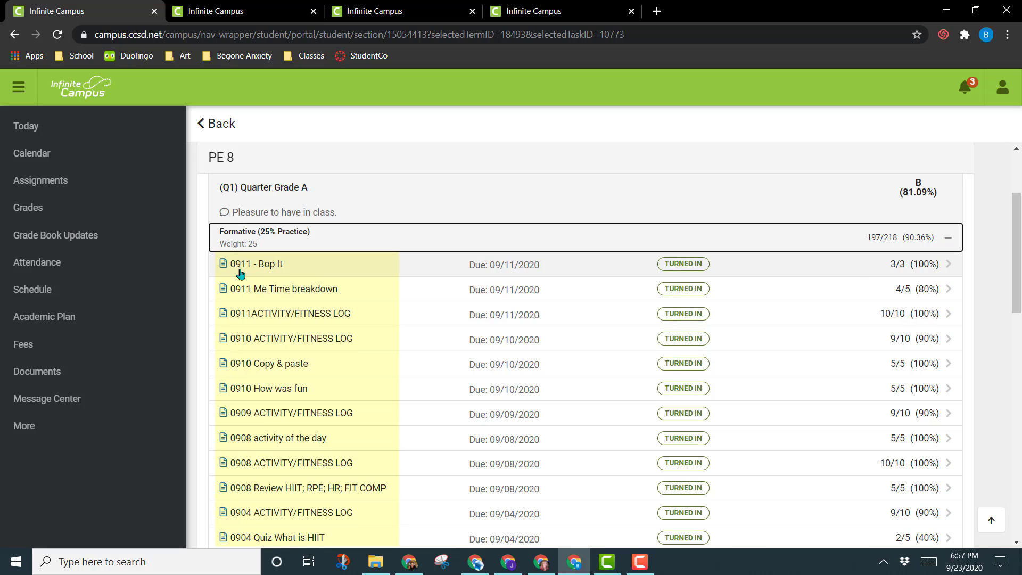
{"action": "mouse_move", "coordinate": [271, 274]}
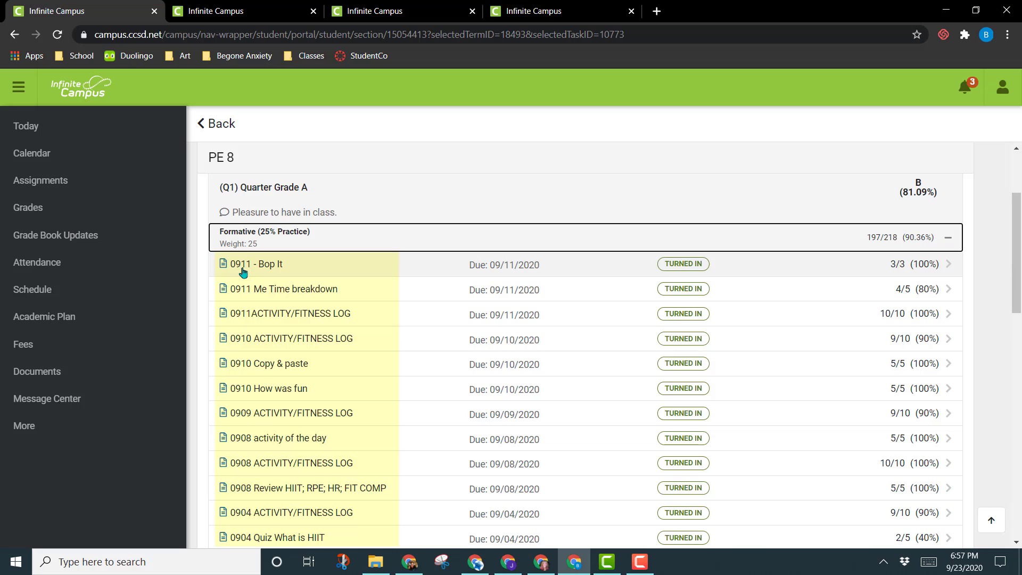
{"action": "mouse_move", "coordinate": [524, 273]}
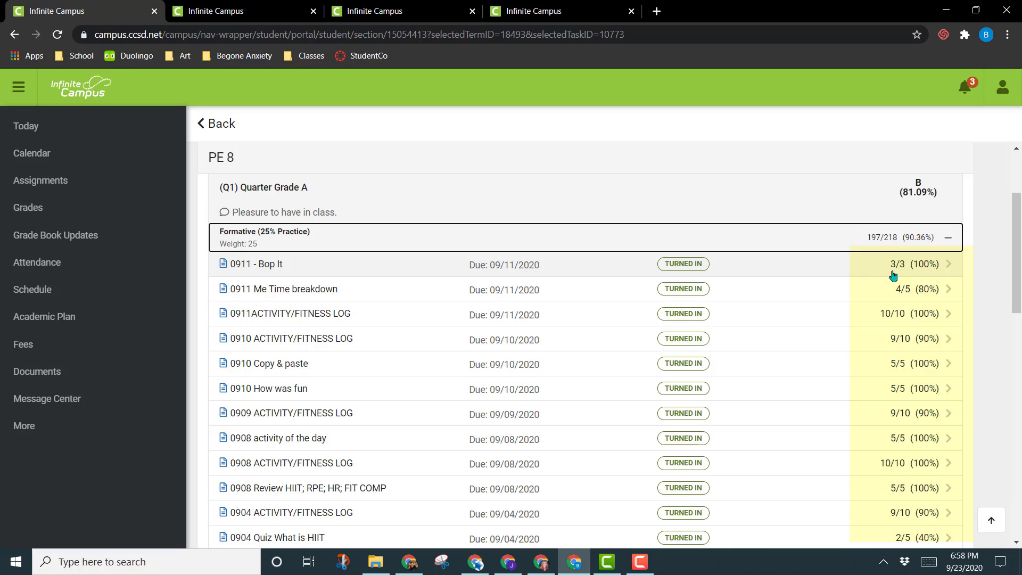
{"action": "mouse_move", "coordinate": [901, 276]}
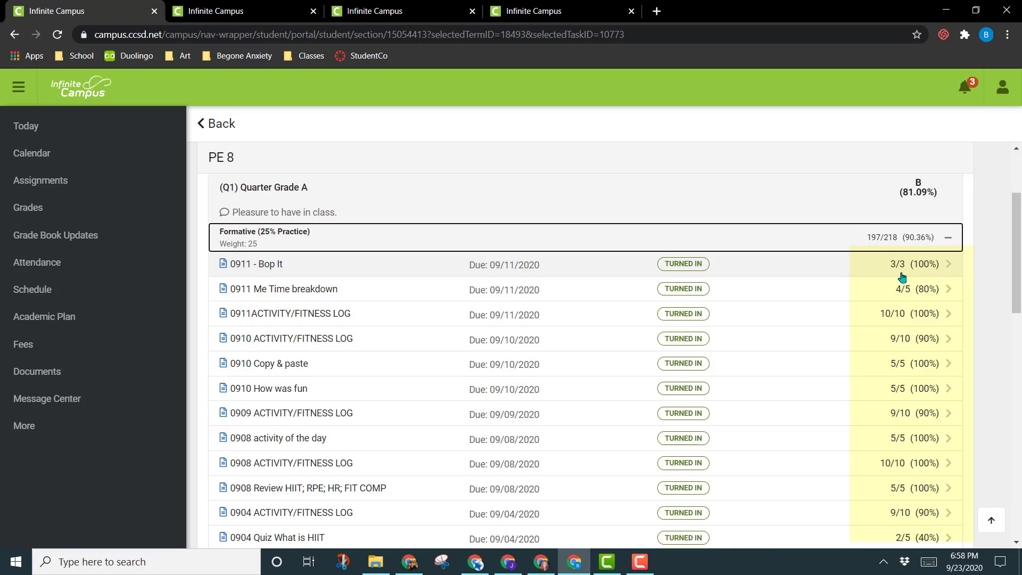
{"action": "mouse_move", "coordinate": [931, 280]}
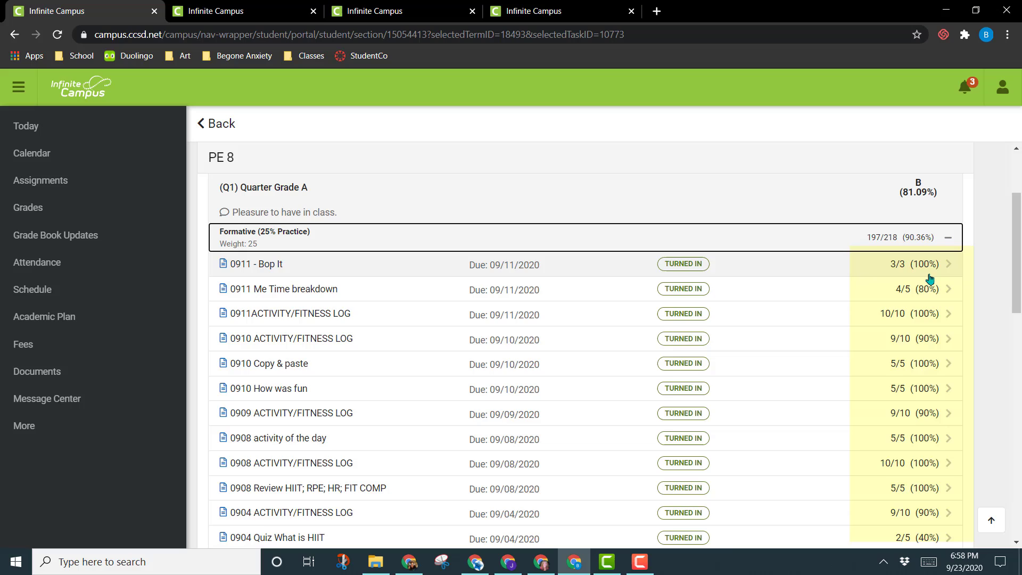
{"action": "mouse_move", "coordinate": [722, 259]}
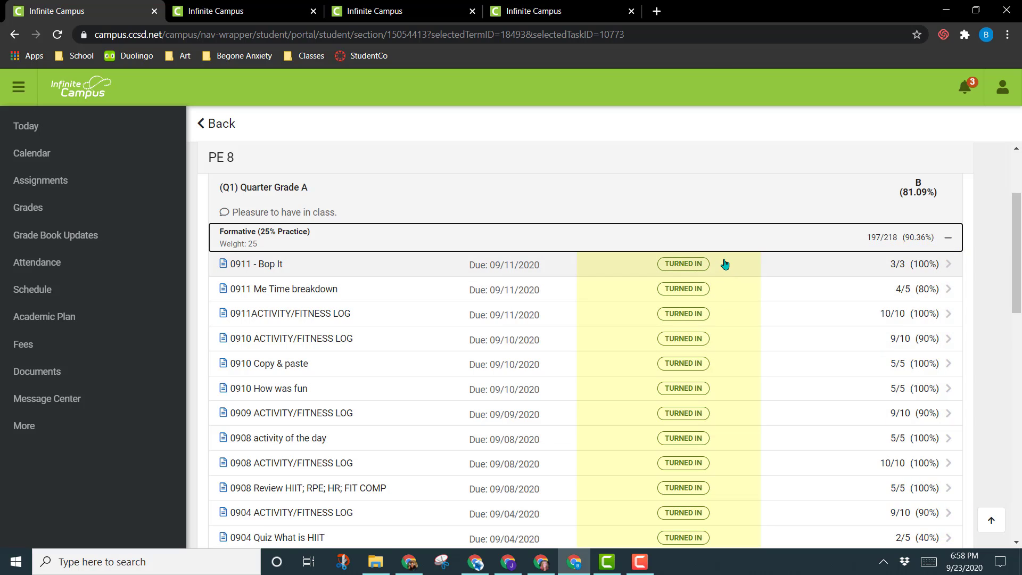
{"action": "mouse_move", "coordinate": [722, 268]}
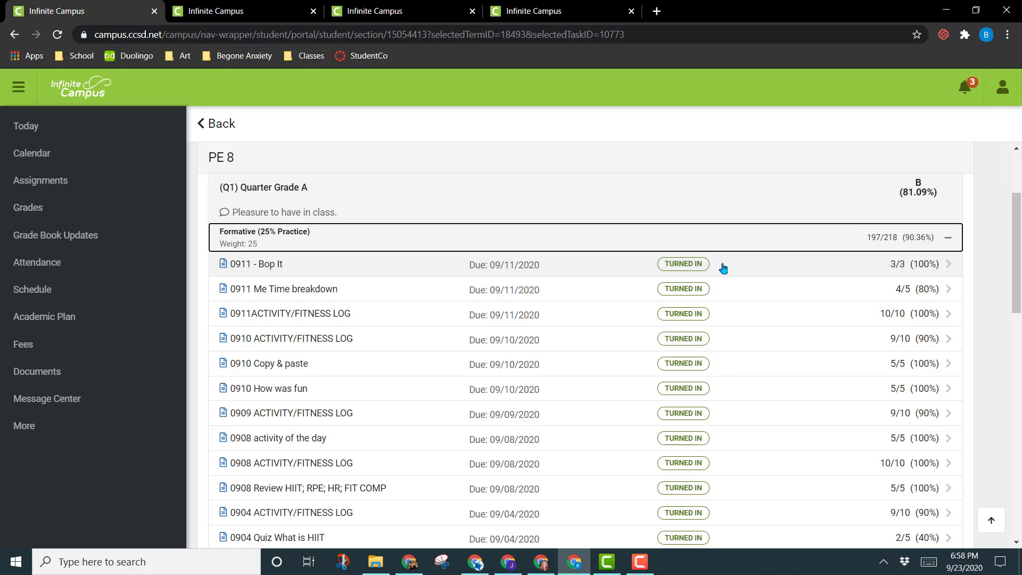
{"action": "mouse_move", "coordinate": [721, 286]}
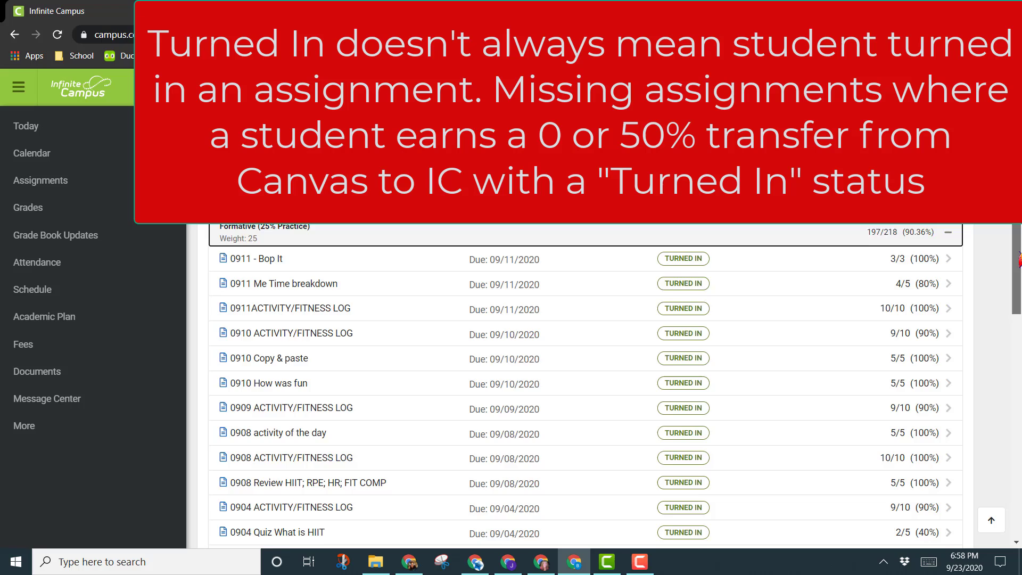
{"action": "scroll", "scroll_direction": "down", "scroll_amount": 3}
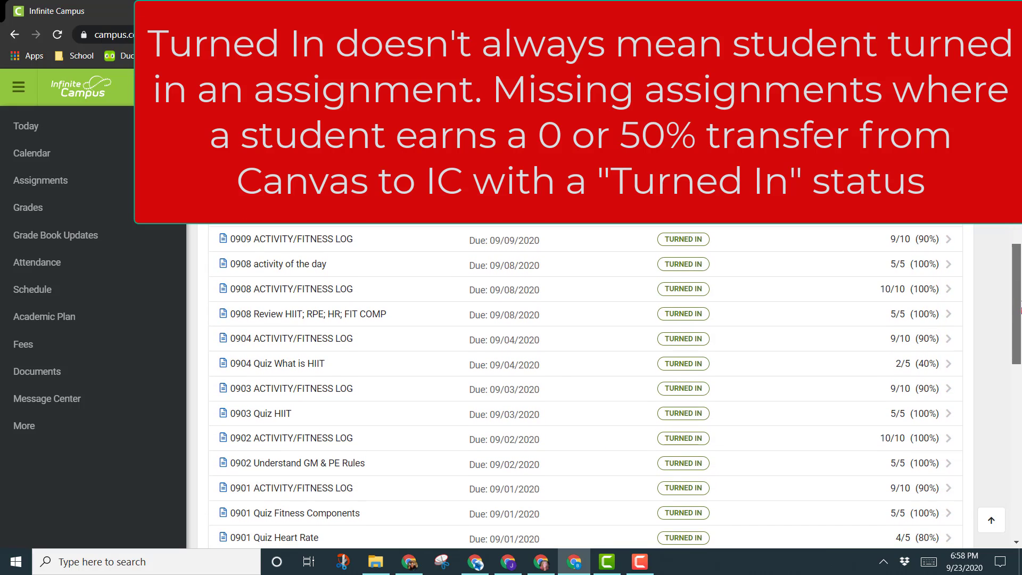
{"action": "mouse_move", "coordinate": [737, 262]}
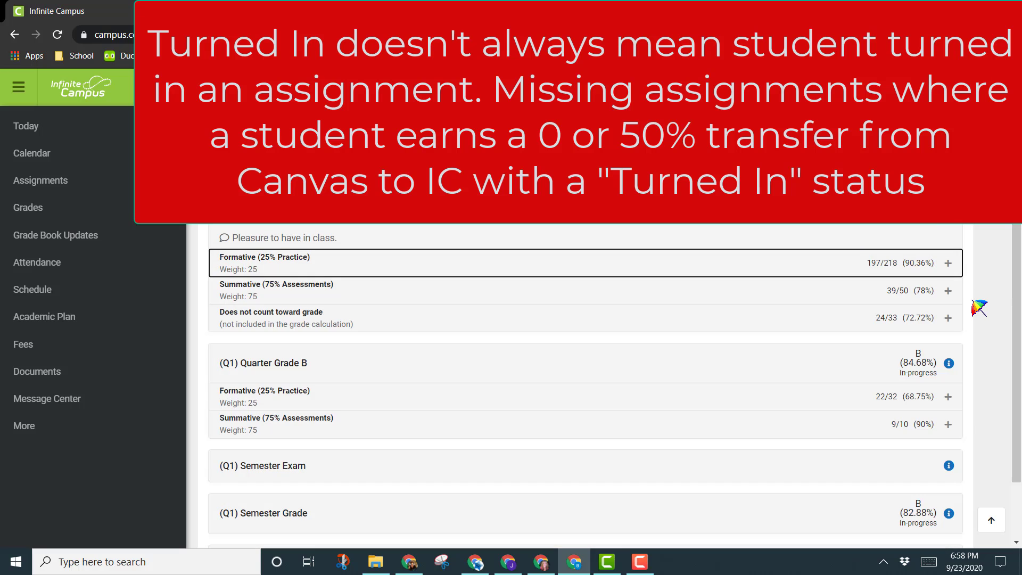
{"action": "mouse_move", "coordinate": [976, 306]}
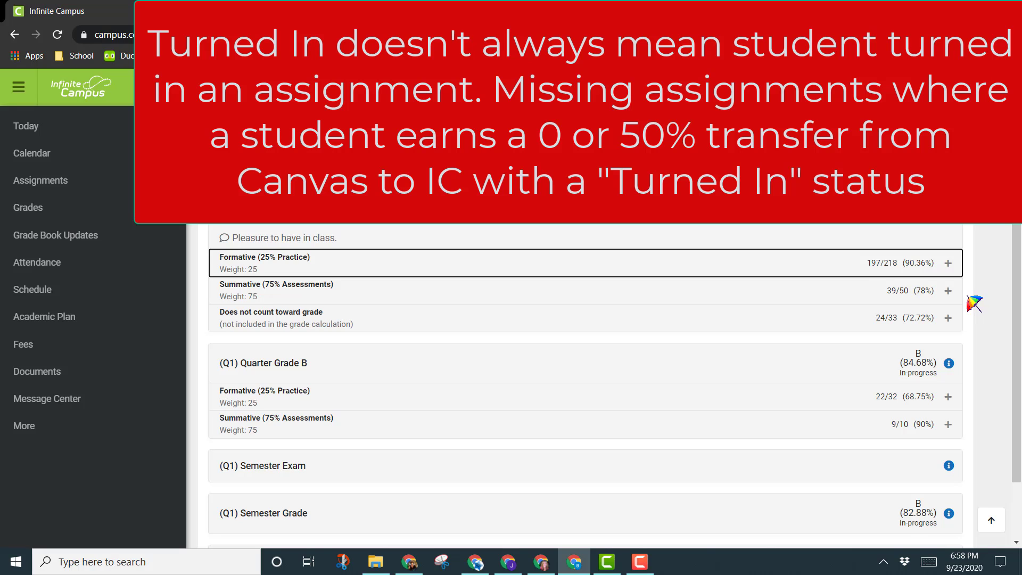
{"action": "mouse_move", "coordinate": [948, 298]}
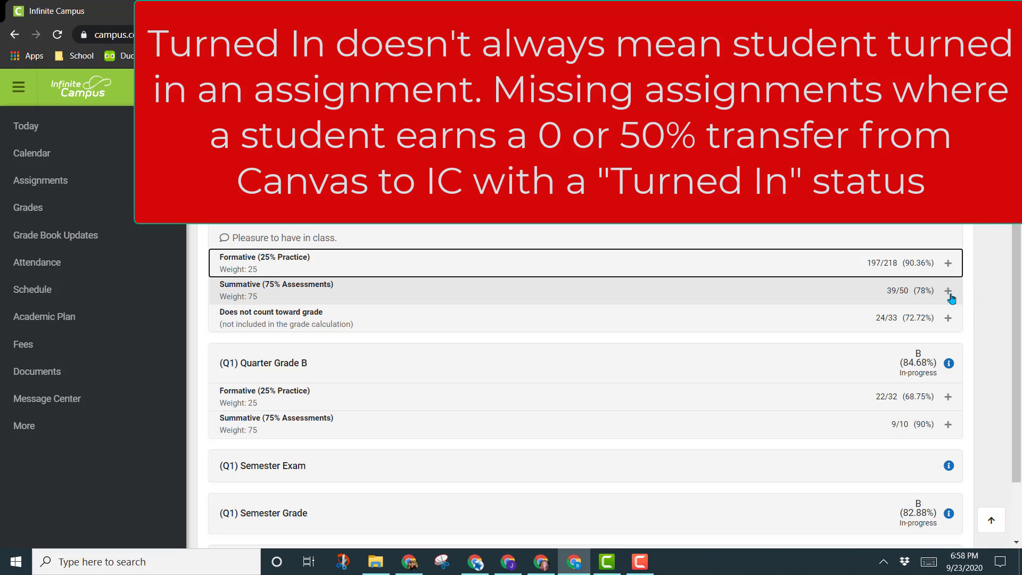
Step: Expand the Summative (75% Assessments) category to list its three assessments and scores
{"action": "left_click", "coordinate": [948, 291]}
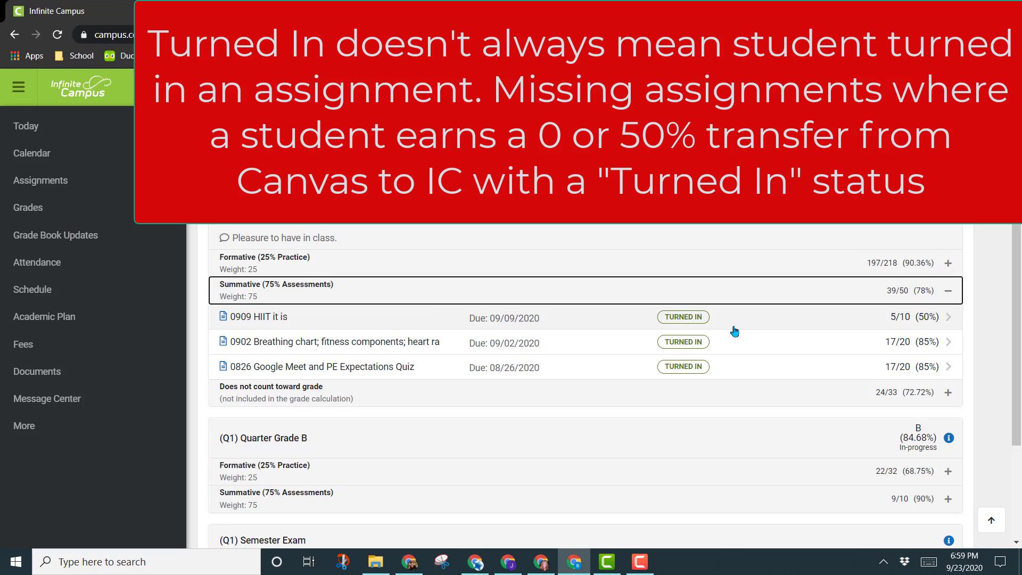
{"action": "mouse_move", "coordinate": [726, 360]}
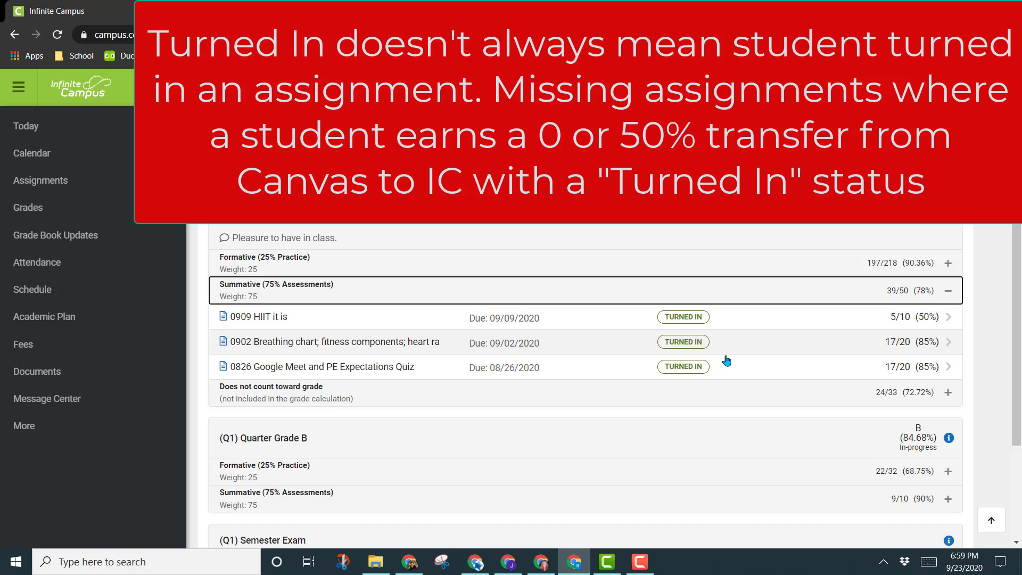
{"action": "mouse_move", "coordinate": [811, 331]}
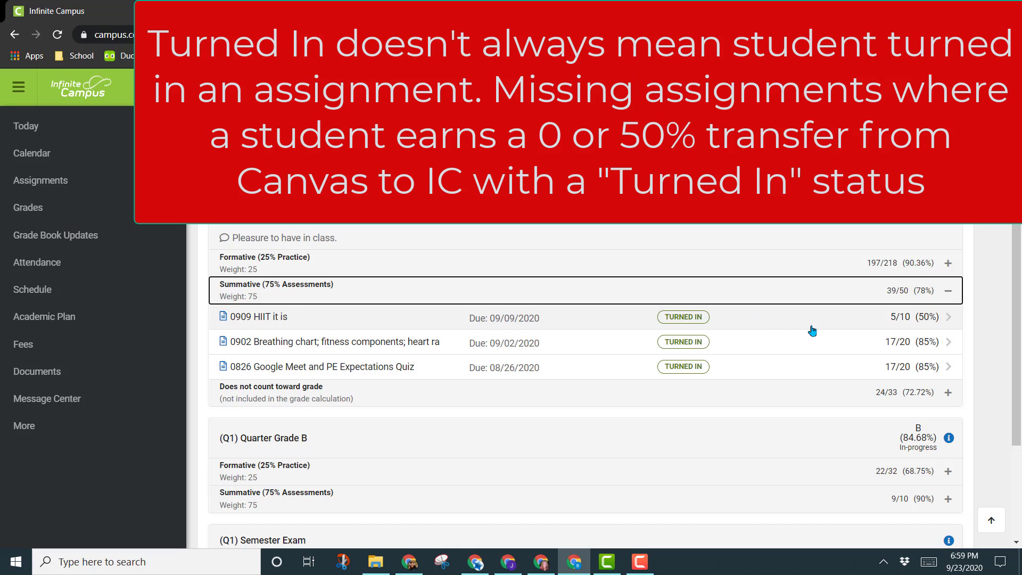
{"action": "mouse_move", "coordinate": [953, 333]}
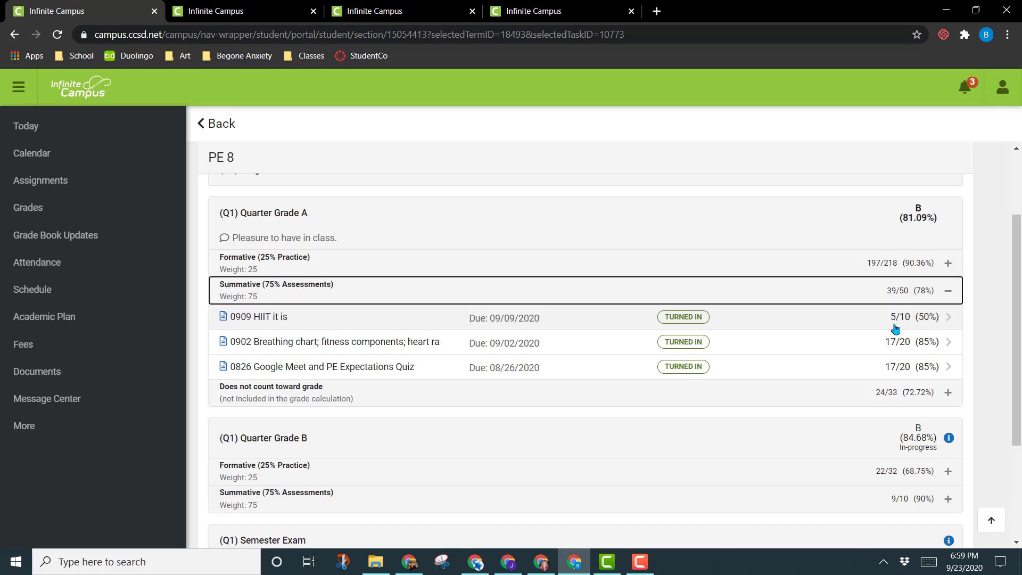
{"action": "mouse_move", "coordinate": [930, 325]}
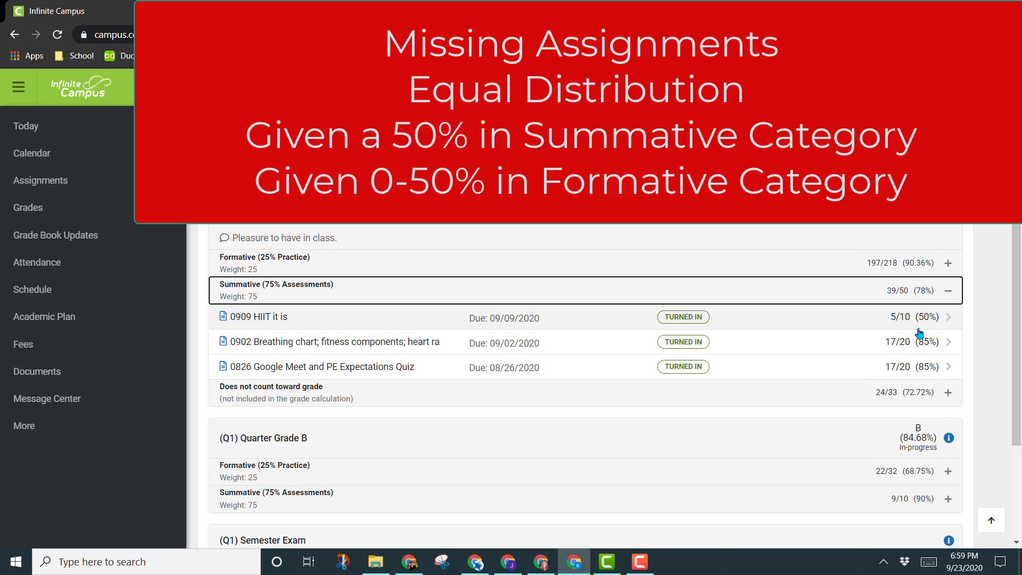
{"action": "mouse_move", "coordinate": [898, 327]}
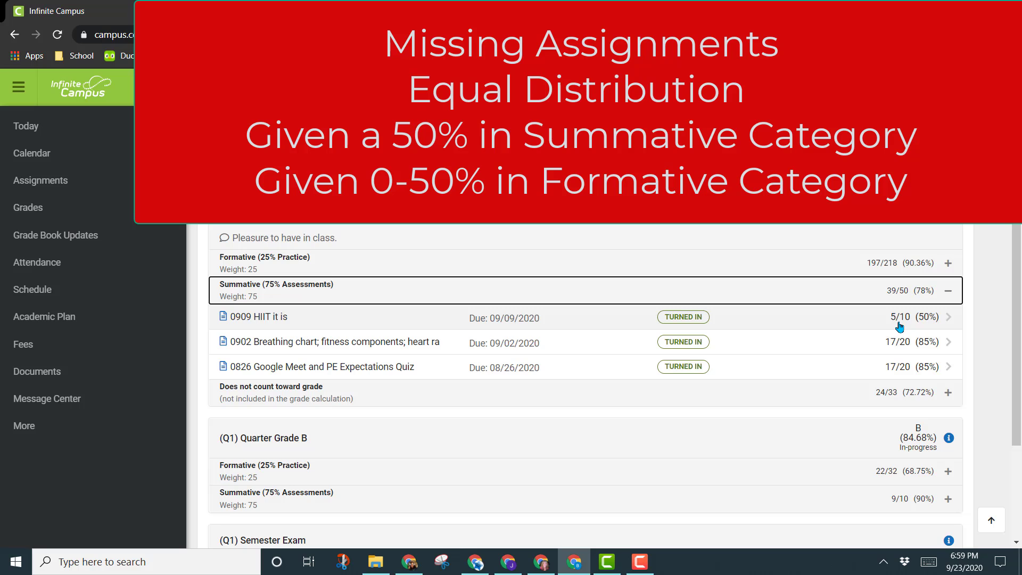
{"action": "mouse_move", "coordinate": [892, 338]}
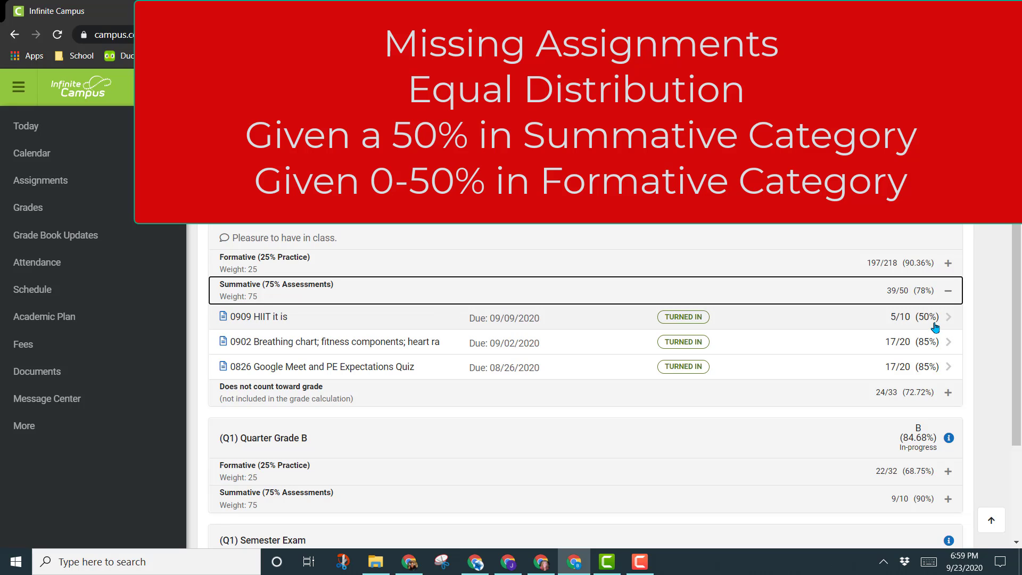
{"action": "mouse_move", "coordinate": [905, 336]}
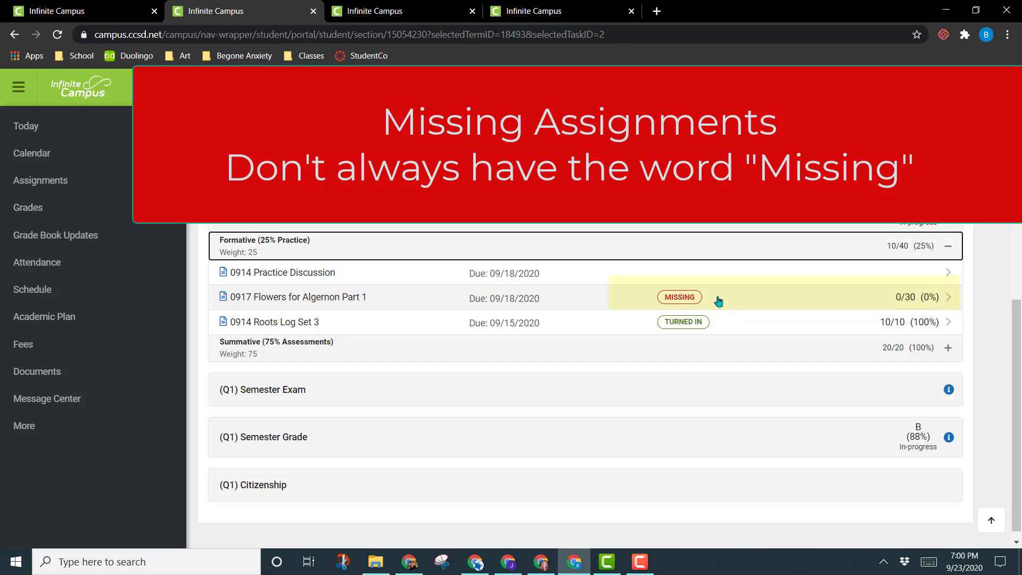
{"action": "mouse_move", "coordinate": [759, 308]}
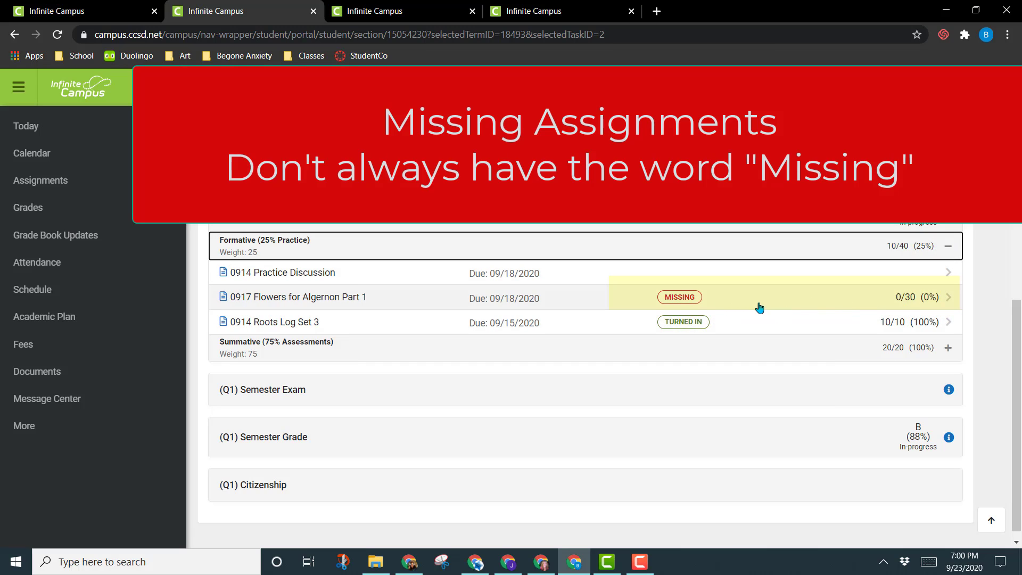
{"action": "mouse_move", "coordinate": [910, 313]}
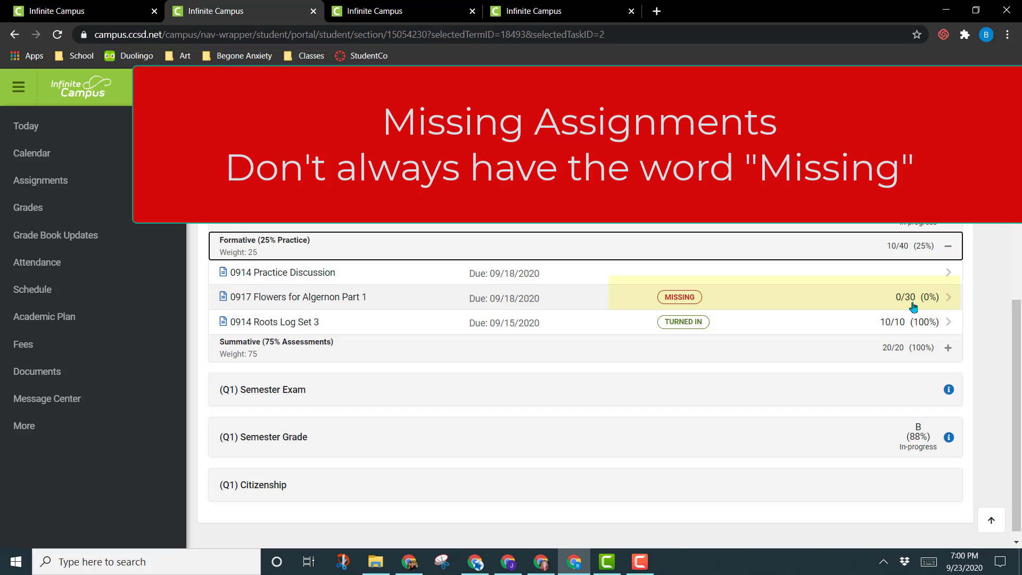
{"action": "mouse_move", "coordinate": [702, 306]}
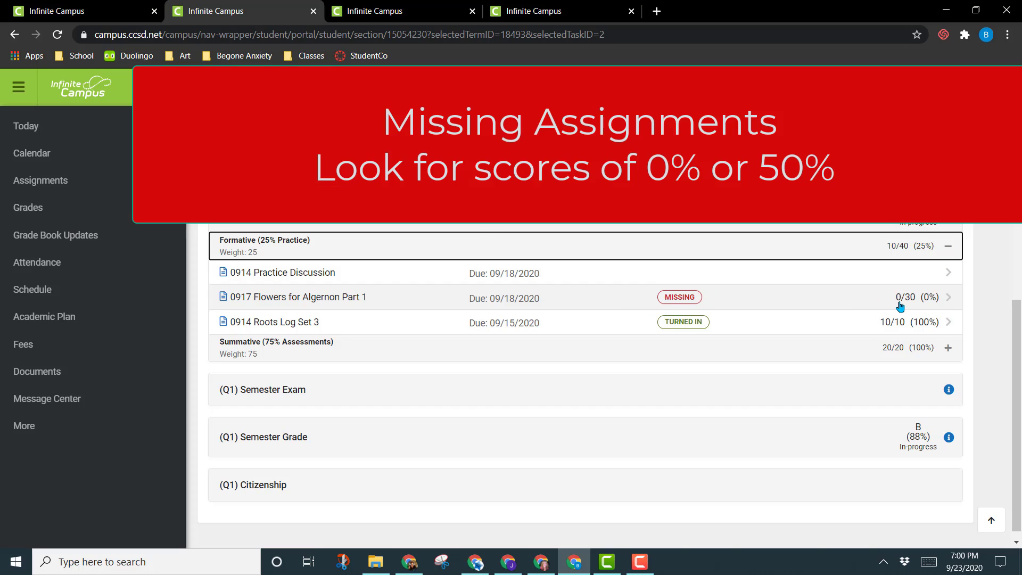
{"action": "mouse_move", "coordinate": [930, 306]}
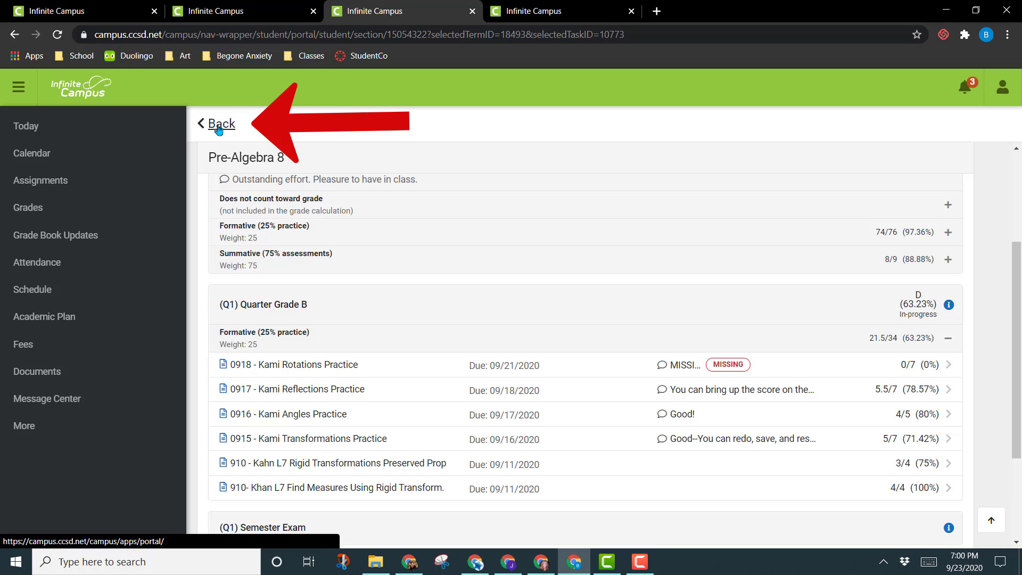
Step: Return to the Q1 grades overview, then open Grade Book Updates
{"action": "left_click", "coordinate": [219, 124]}
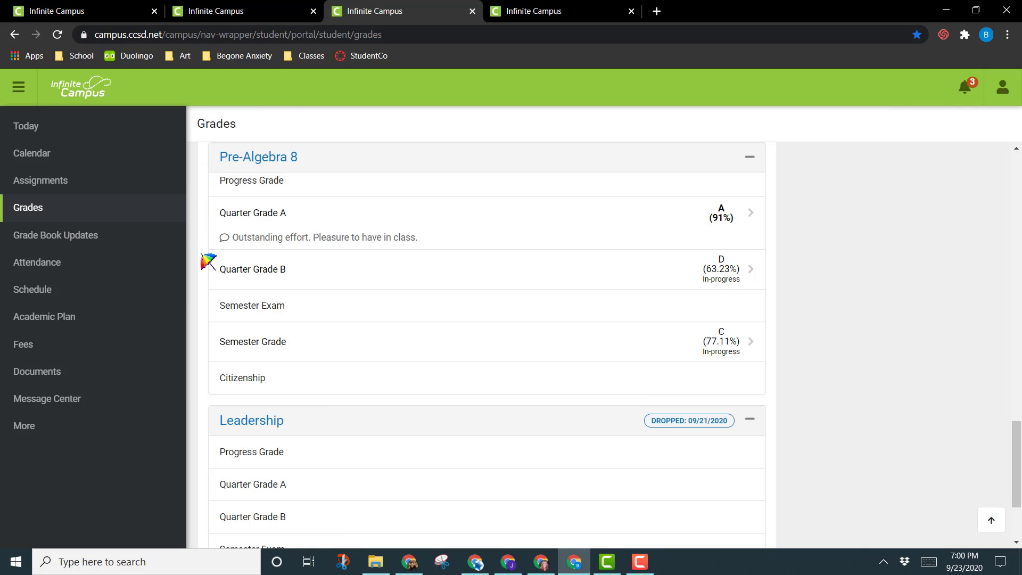
{"action": "mouse_move", "coordinate": [194, 389]}
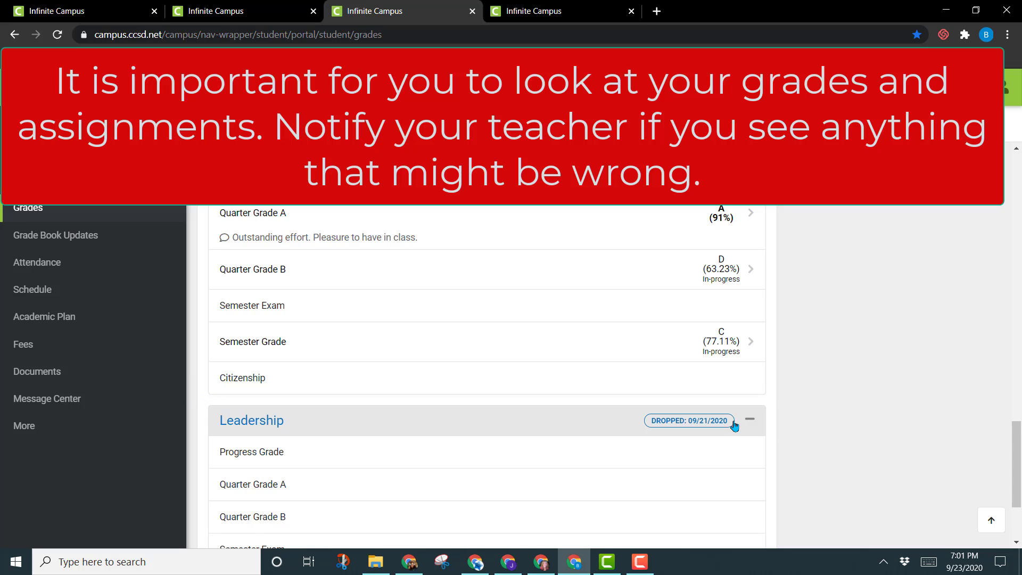
{"action": "mouse_move", "coordinate": [779, 291]}
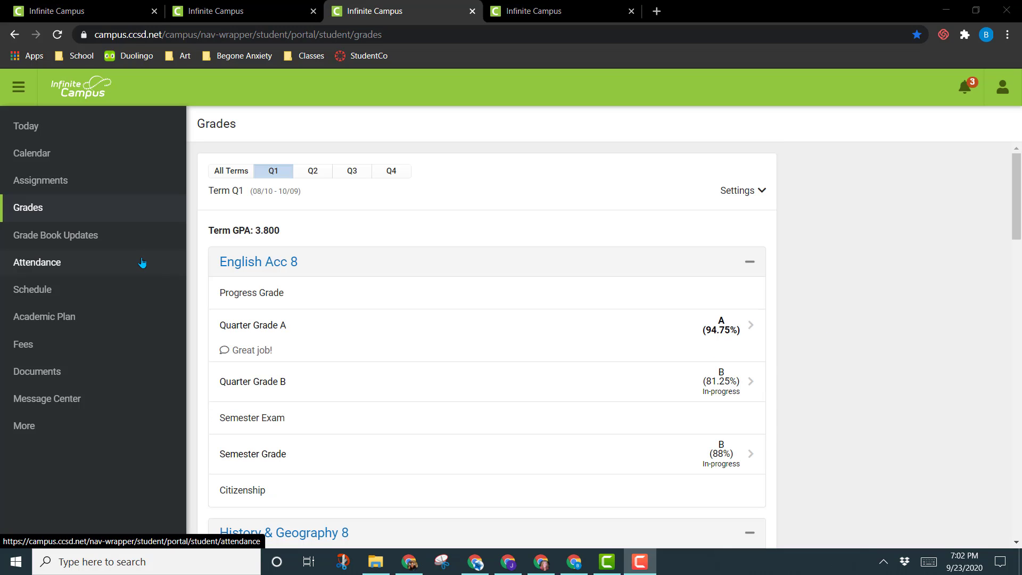
{"action": "mouse_move", "coordinate": [134, 222]}
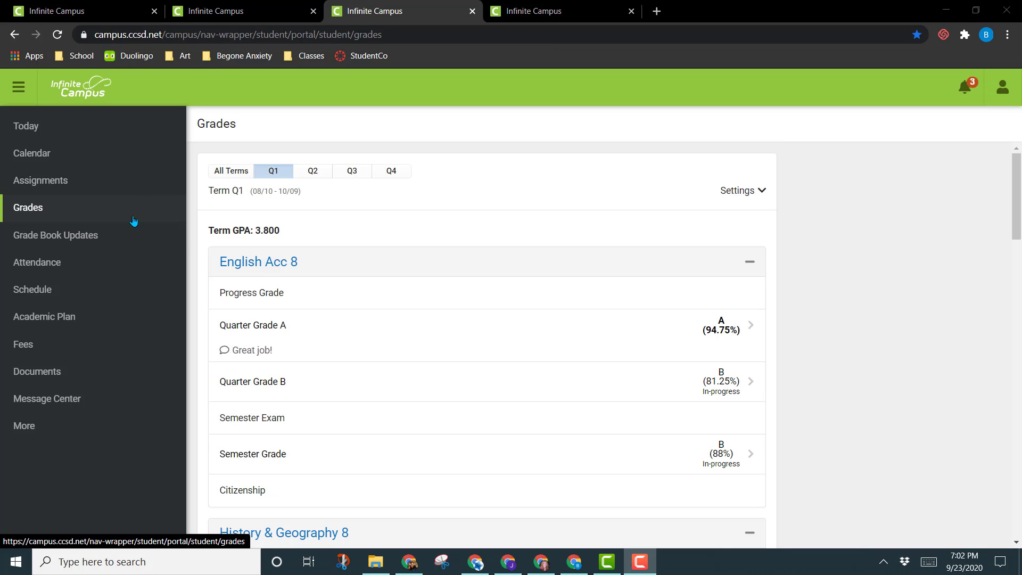
{"action": "left_click", "coordinate": [56, 236]}
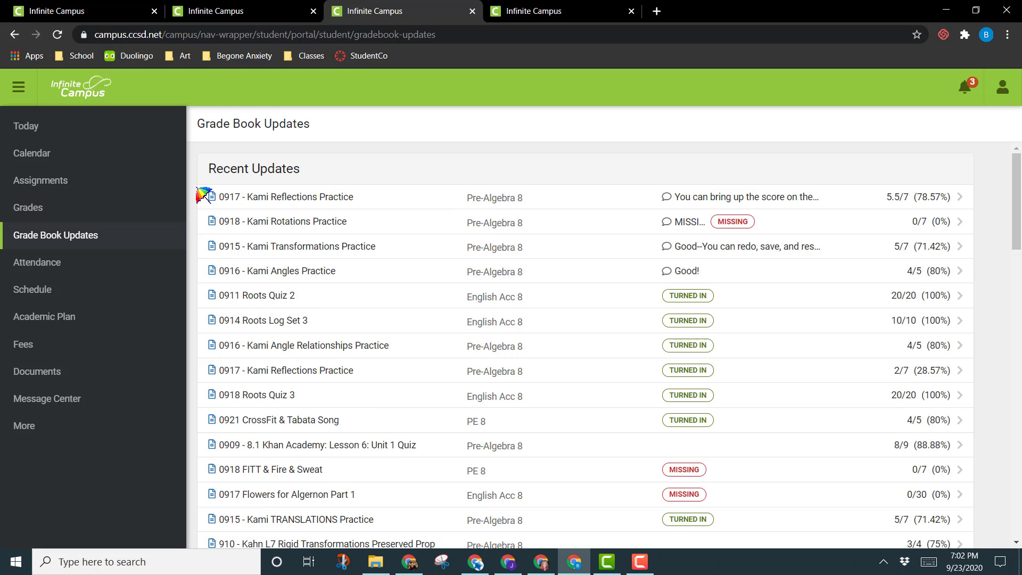
{"action": "mouse_move", "coordinate": [193, 291]}
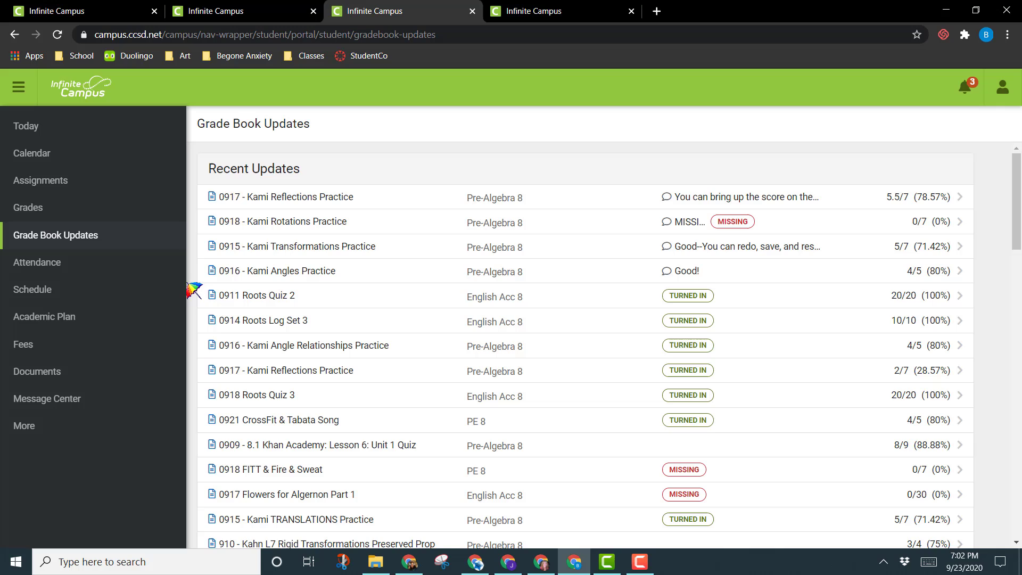
{"action": "mouse_move", "coordinate": [85, 242]}
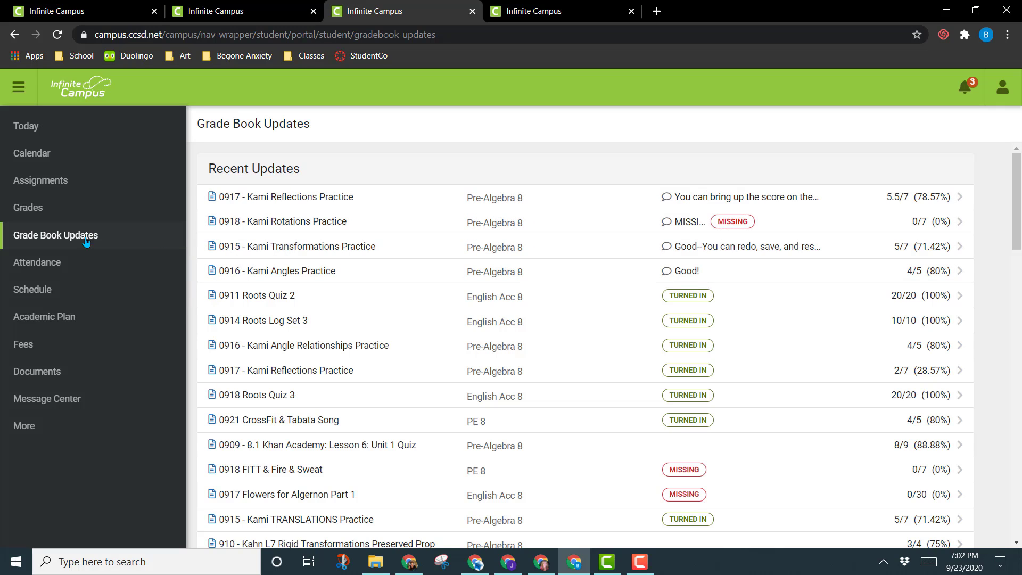
{"action": "mouse_move", "coordinate": [41, 180]}
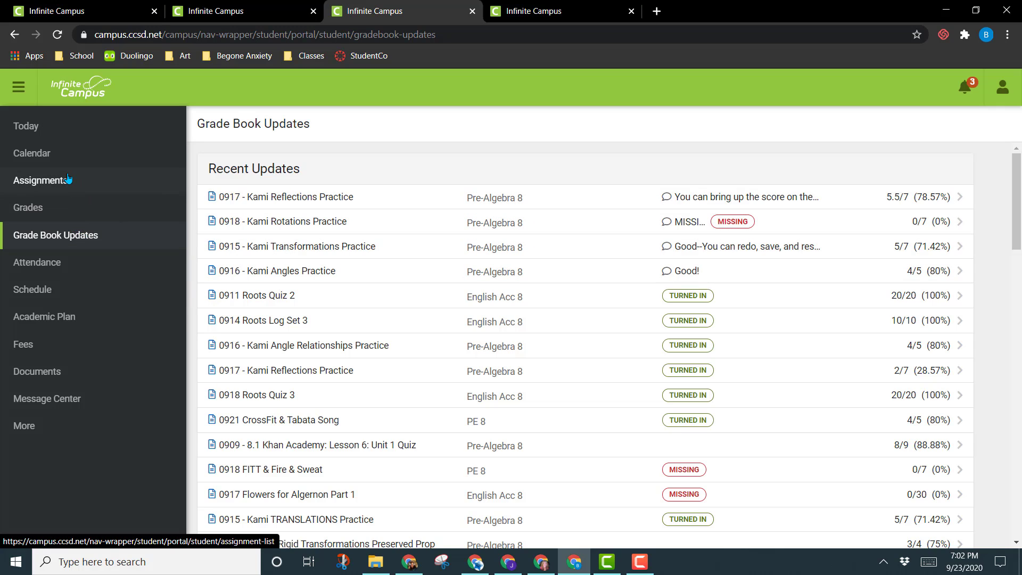
Step: Open the Assignments page from the left navigation
{"action": "left_click", "coordinate": [40, 180]}
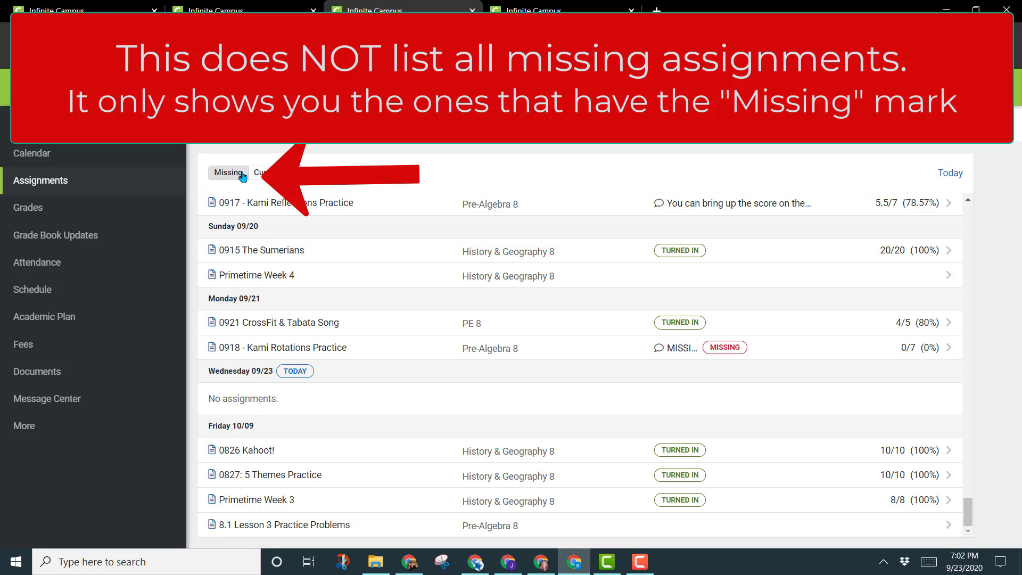
Step: Filter the assignments list to Missing items in the Current Term
{"action": "left_click", "coordinate": [228, 172]}
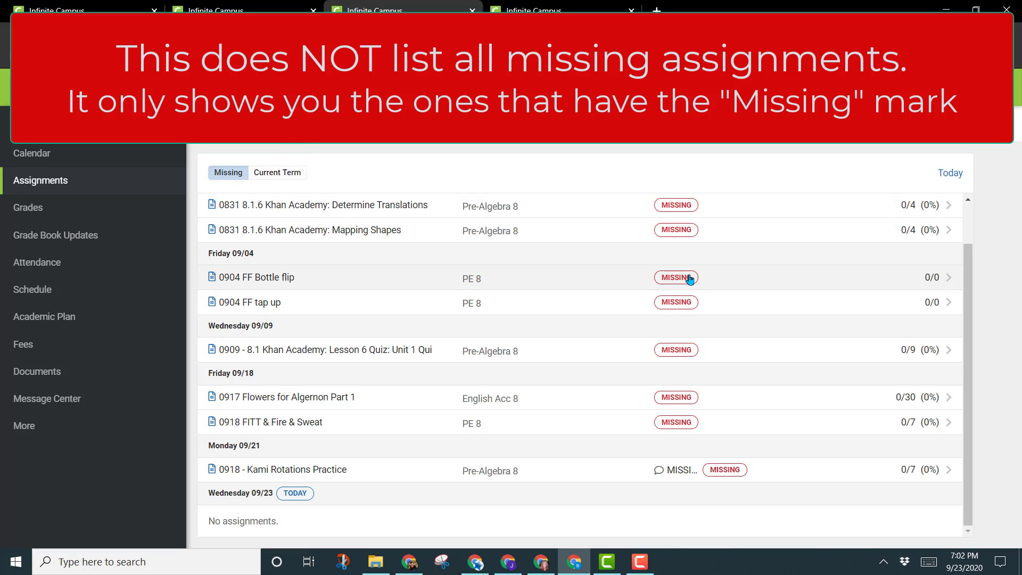
{"action": "mouse_move", "coordinate": [693, 277]}
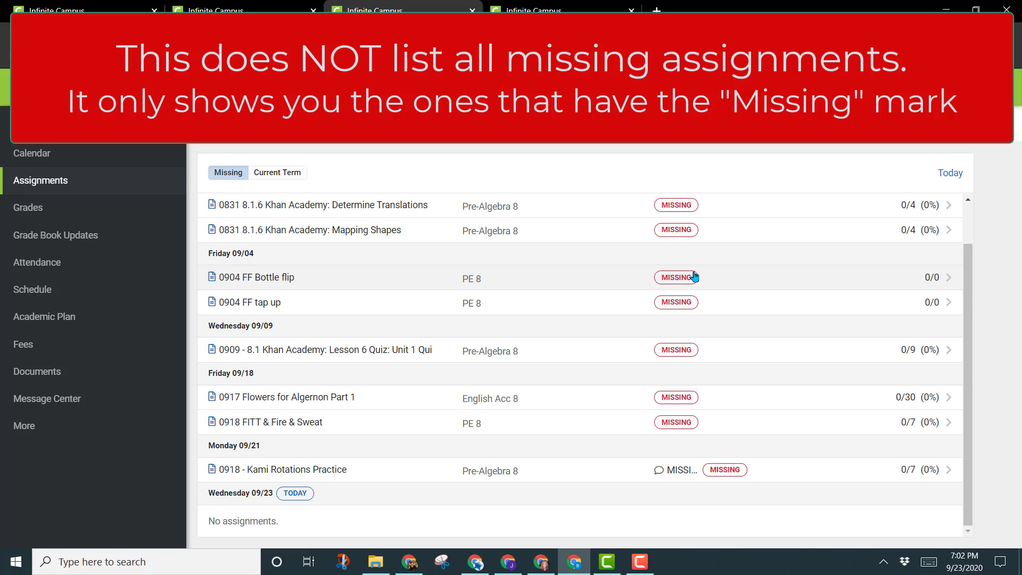
{"action": "mouse_move", "coordinate": [709, 206]}
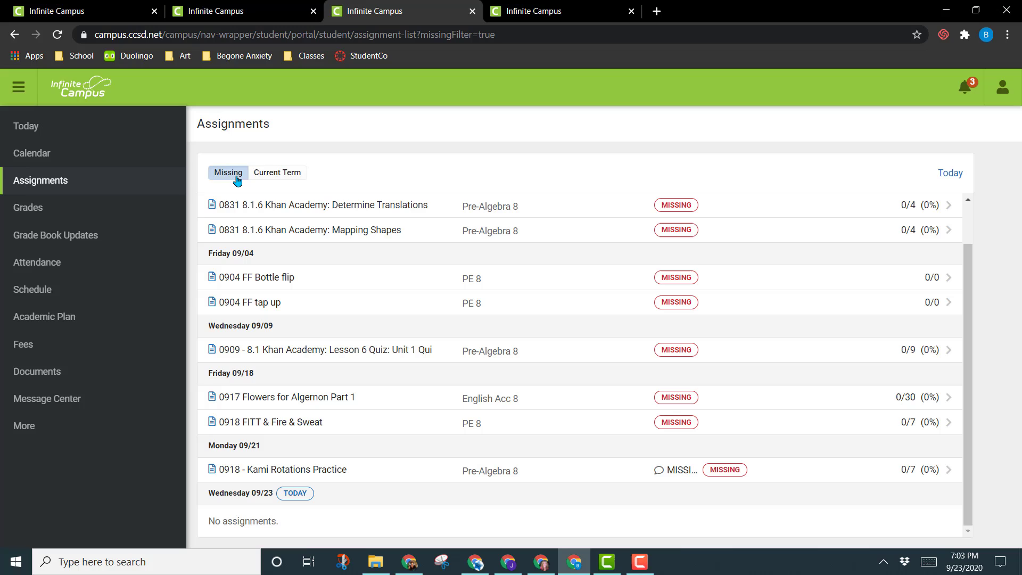
{"action": "left_click", "coordinate": [277, 172]}
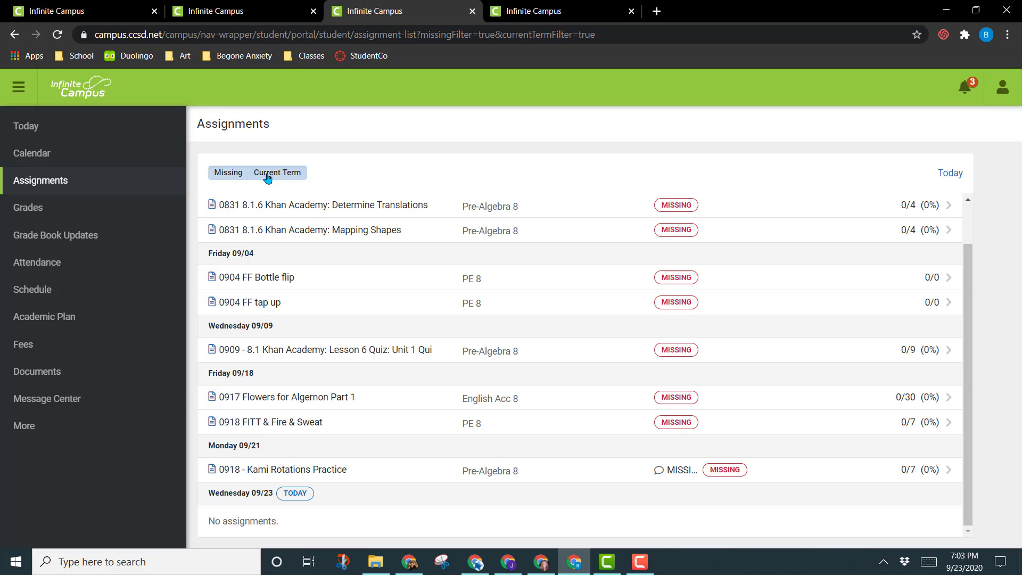
{"action": "mouse_move", "coordinate": [289, 179]}
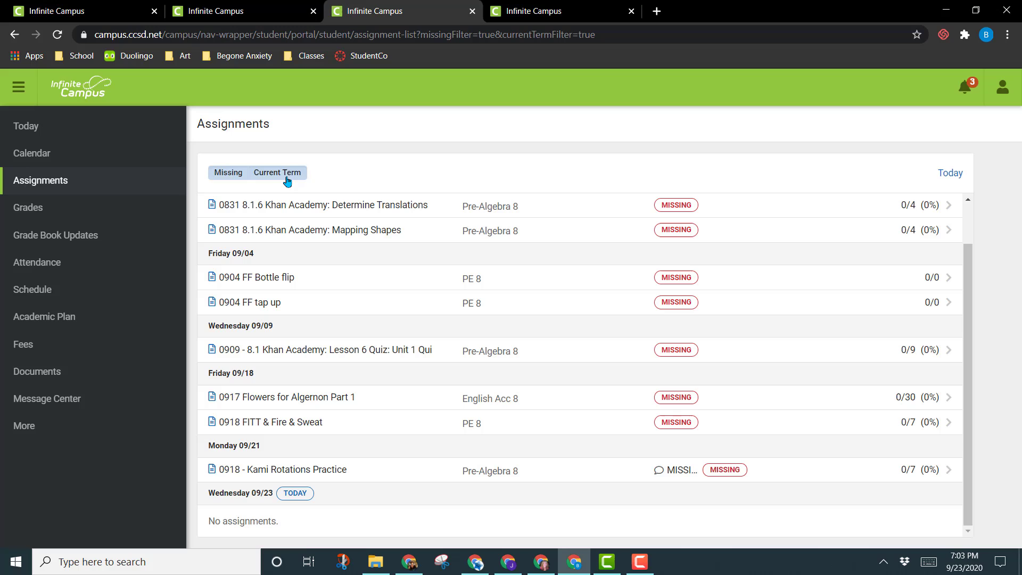
{"action": "mouse_move", "coordinate": [281, 189]}
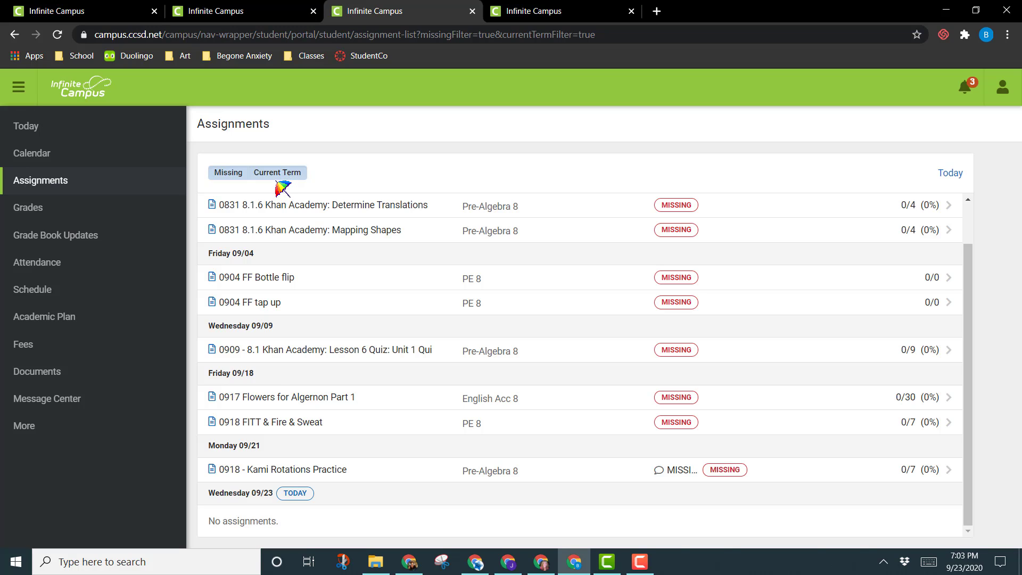
{"action": "mouse_move", "coordinate": [225, 188]}
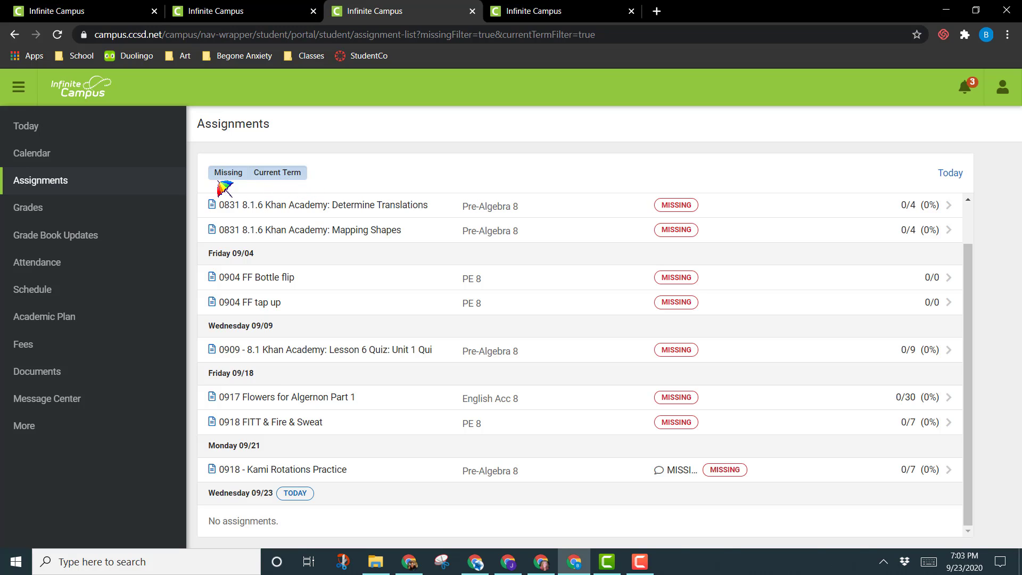